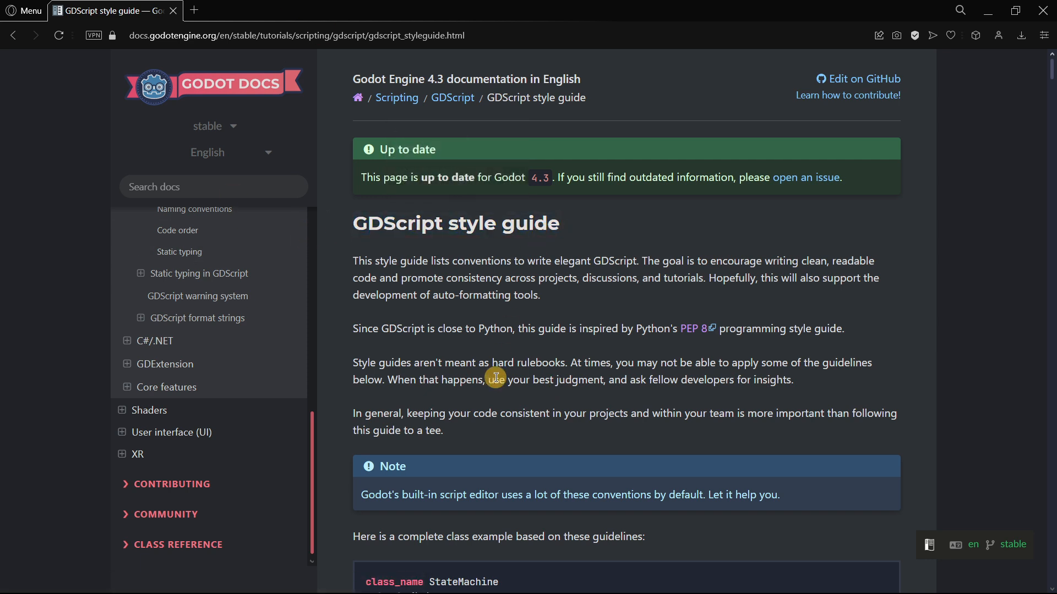
Step: Read through the style guide's complete class example in the docs
scroll("down", 3)
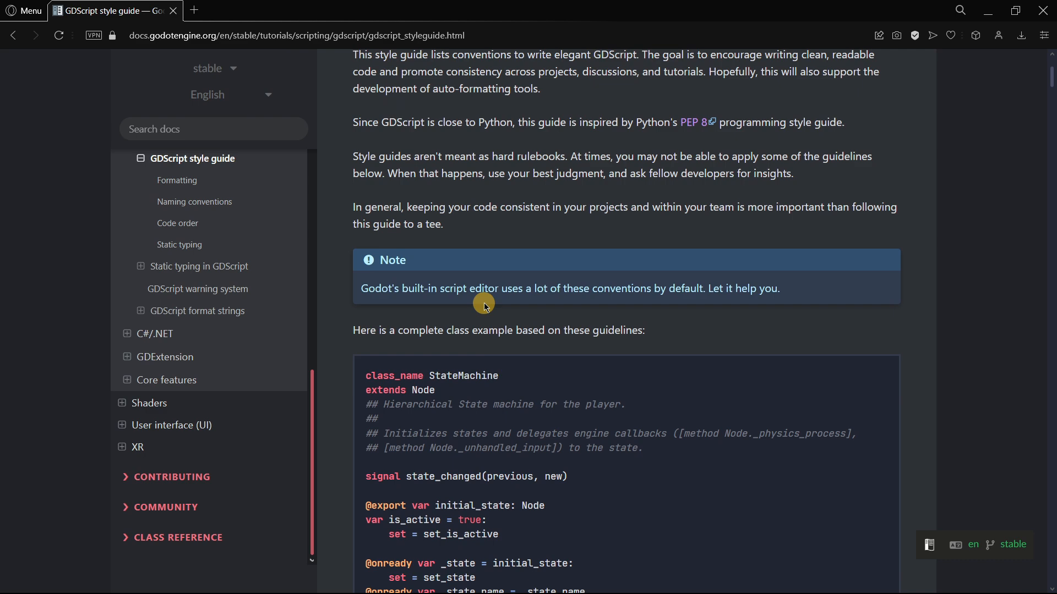
scroll("down", 3)
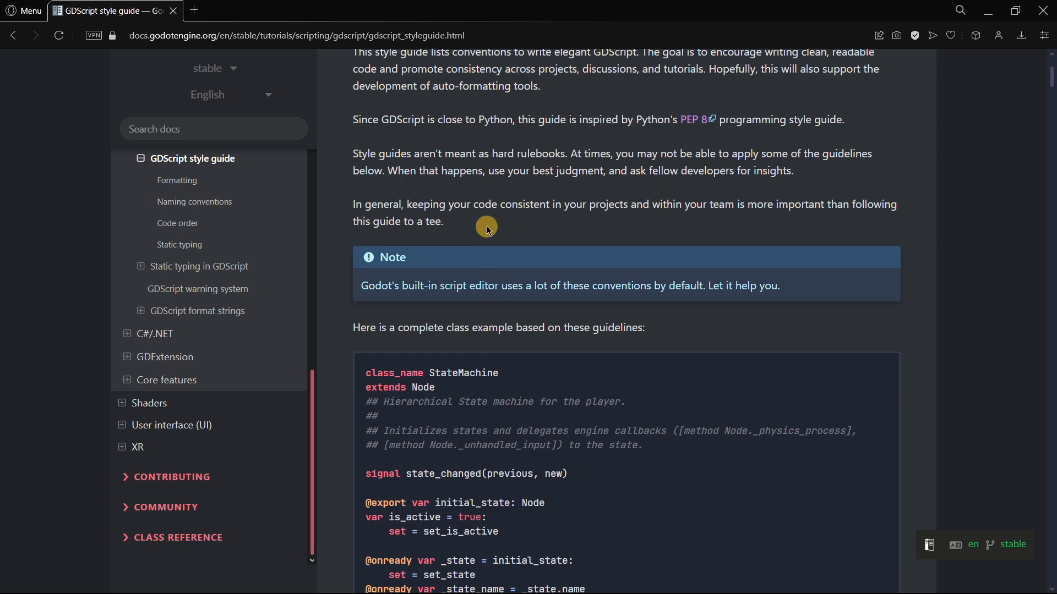
scroll("down", 3)
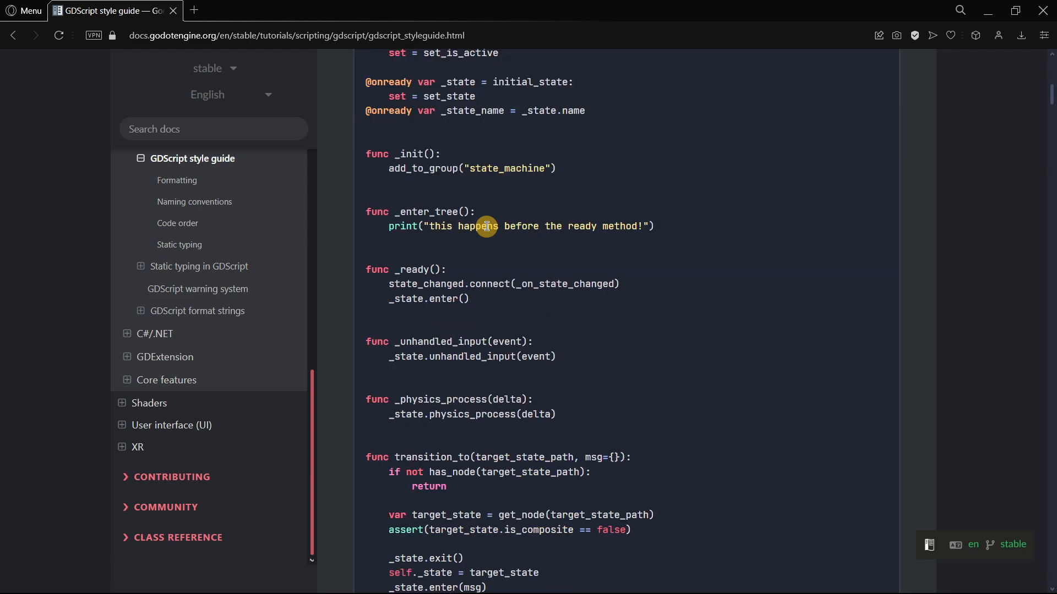
scroll("down", 3)
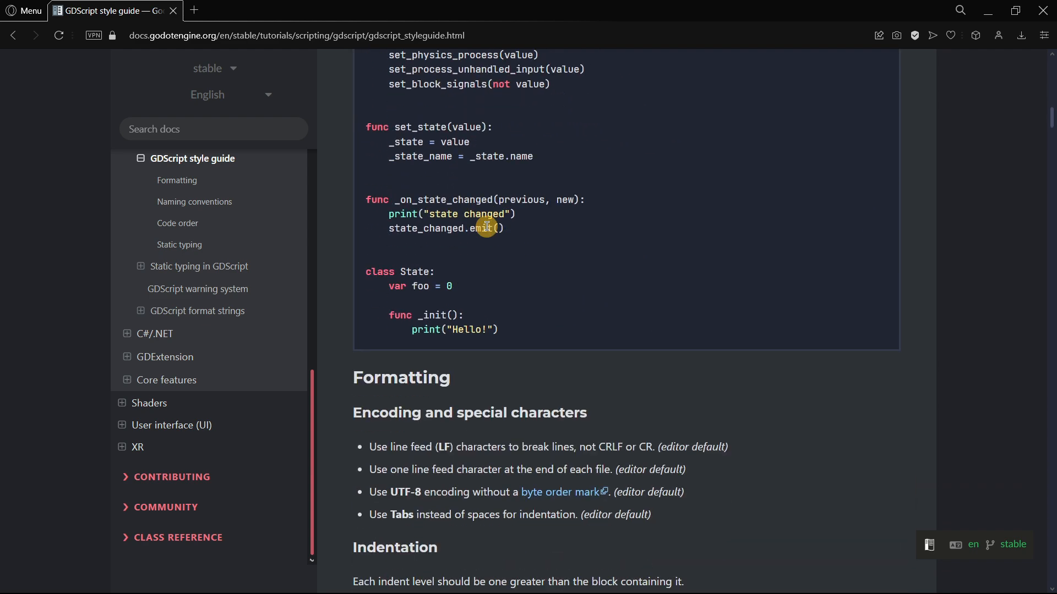
scroll("down", 3)
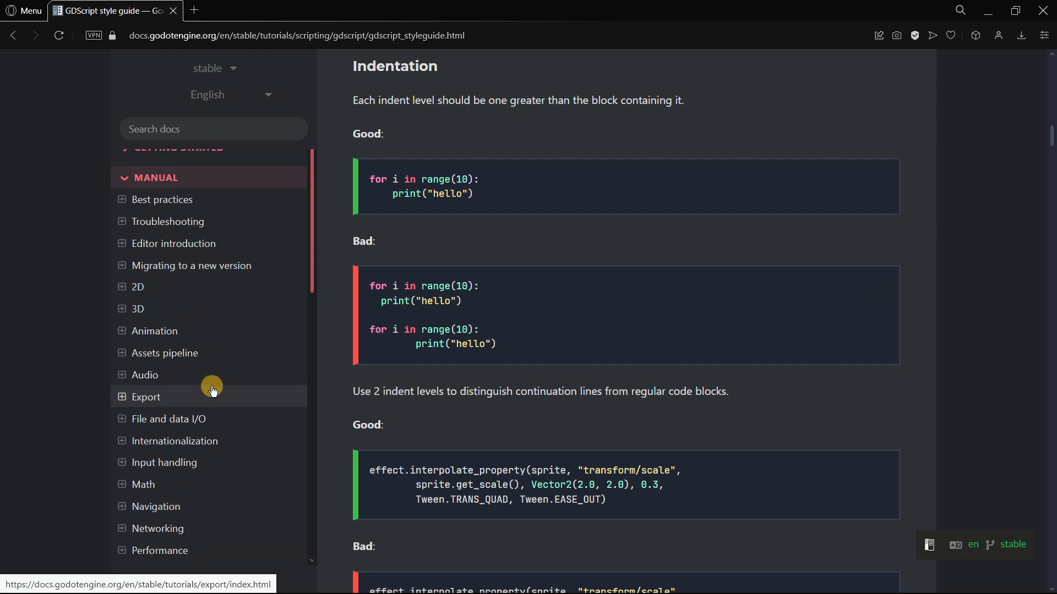
scroll("down", 3)
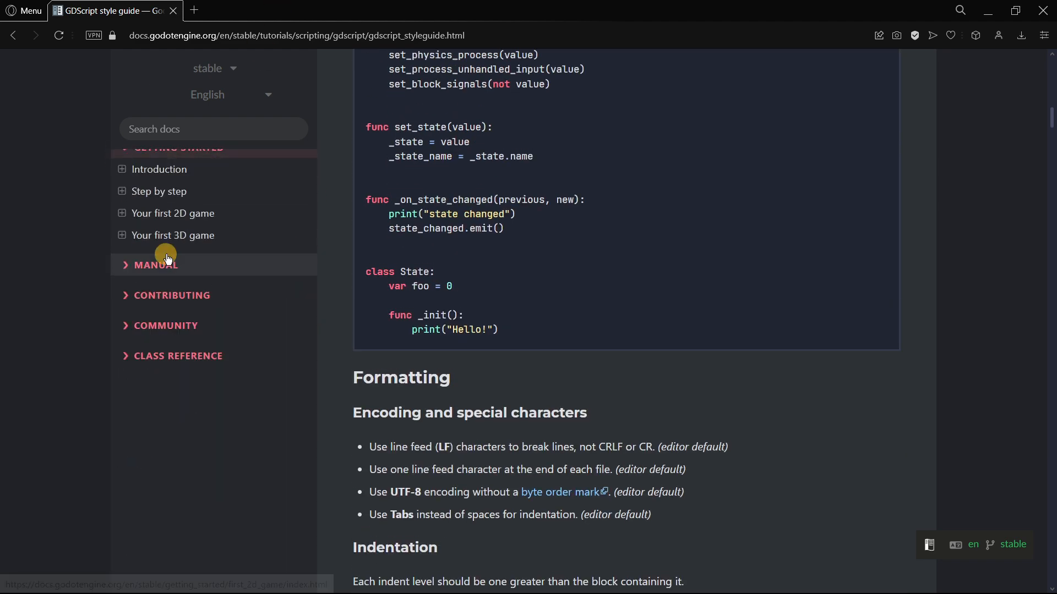
Step: Continue past the Formatting rules down to the Blank lines and line length guidance
scroll("down", 3)
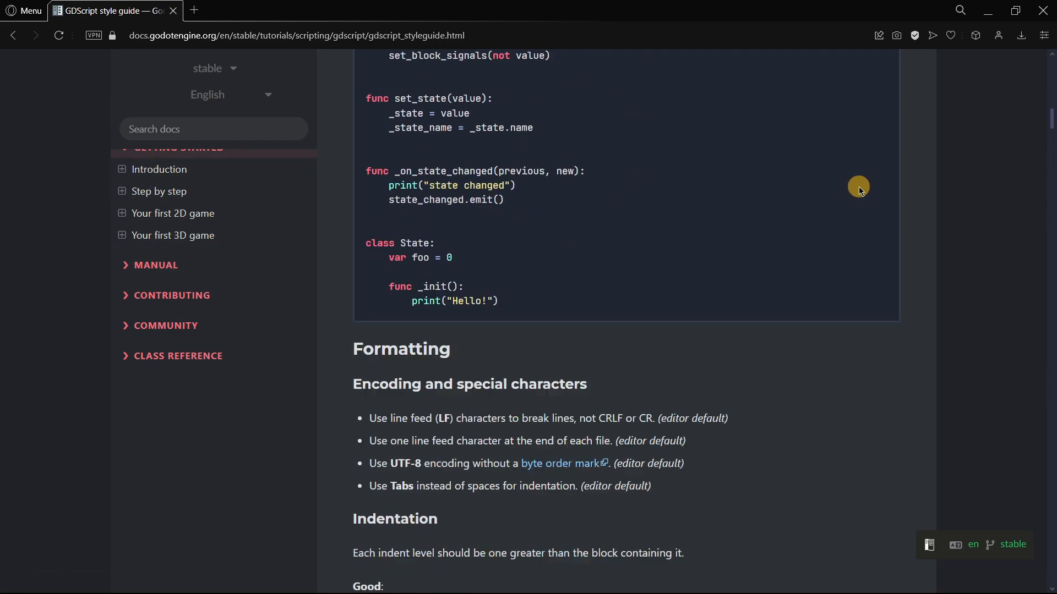
scroll("down", 3)
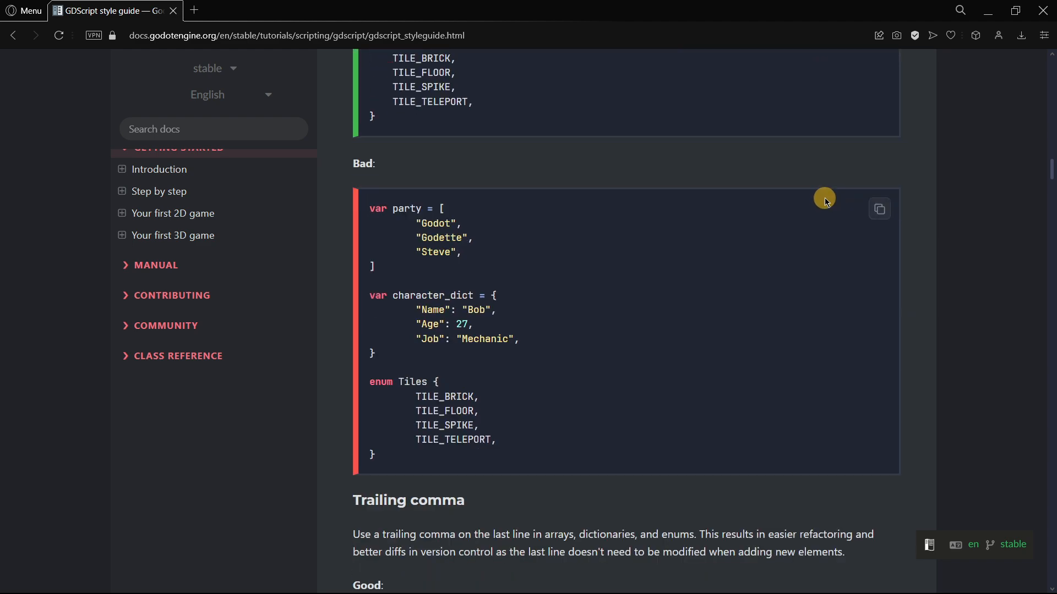
scroll("down", 3)
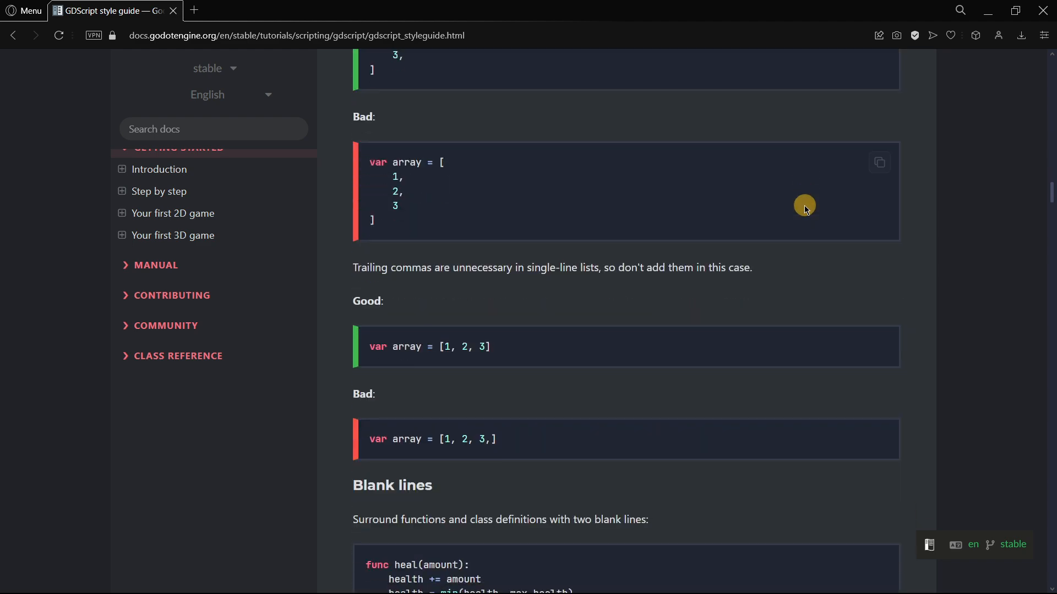
scroll("down", 3)
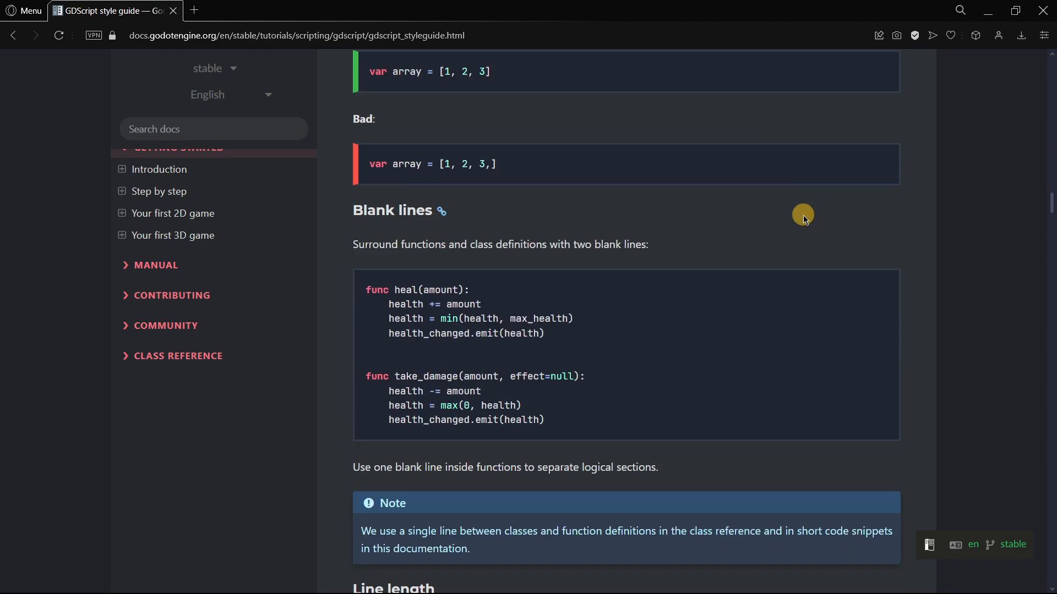
mouse_move(810, 198)
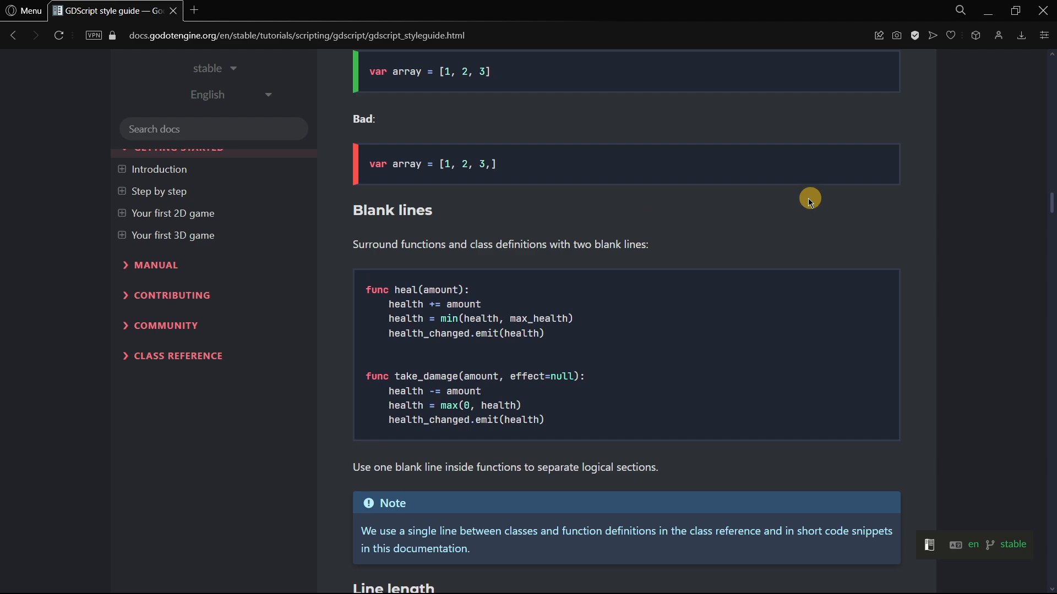
scroll("down", 3)
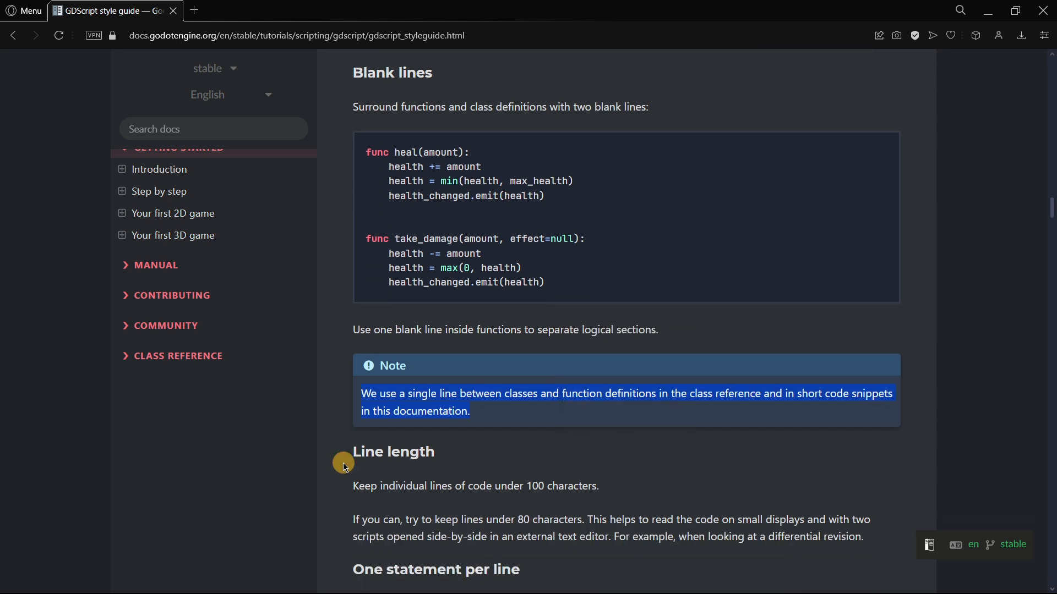
mouse_move(692, 397)
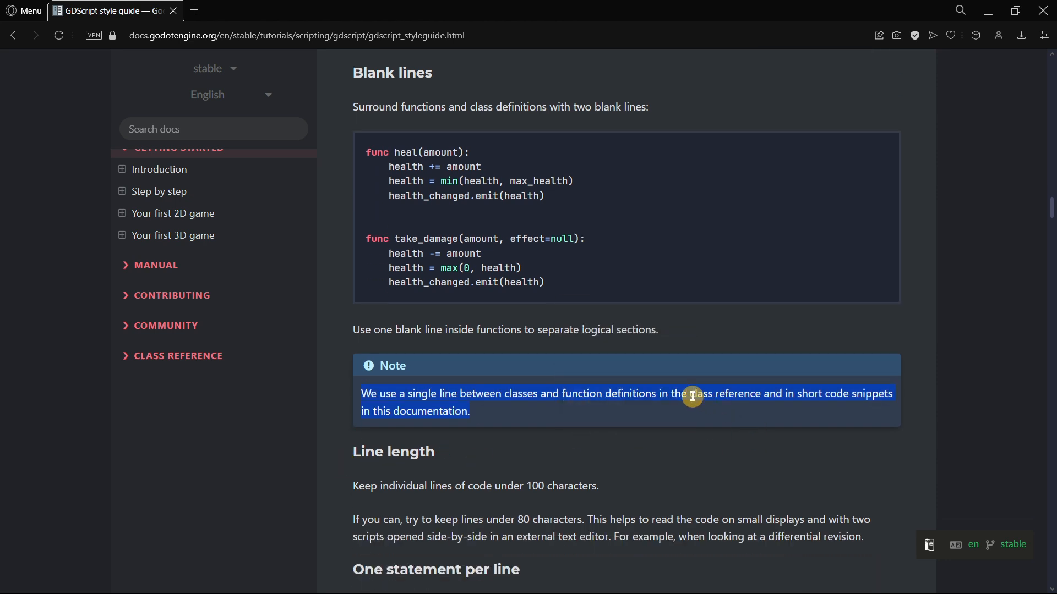
mouse_move(374, 465)
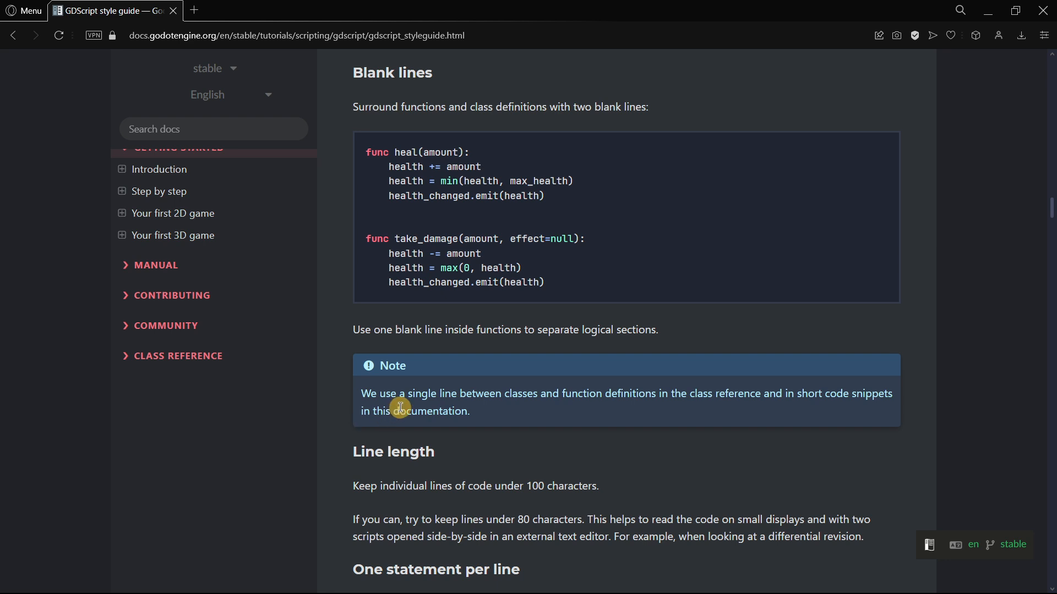
mouse_move(413, 297)
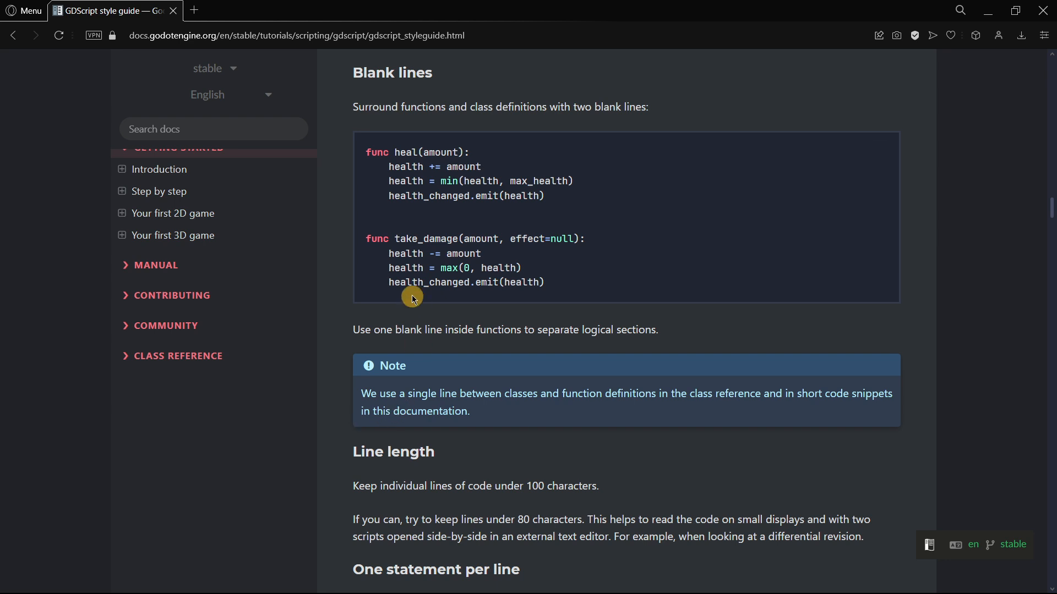
left_click_drag(413, 298, 410, 246)
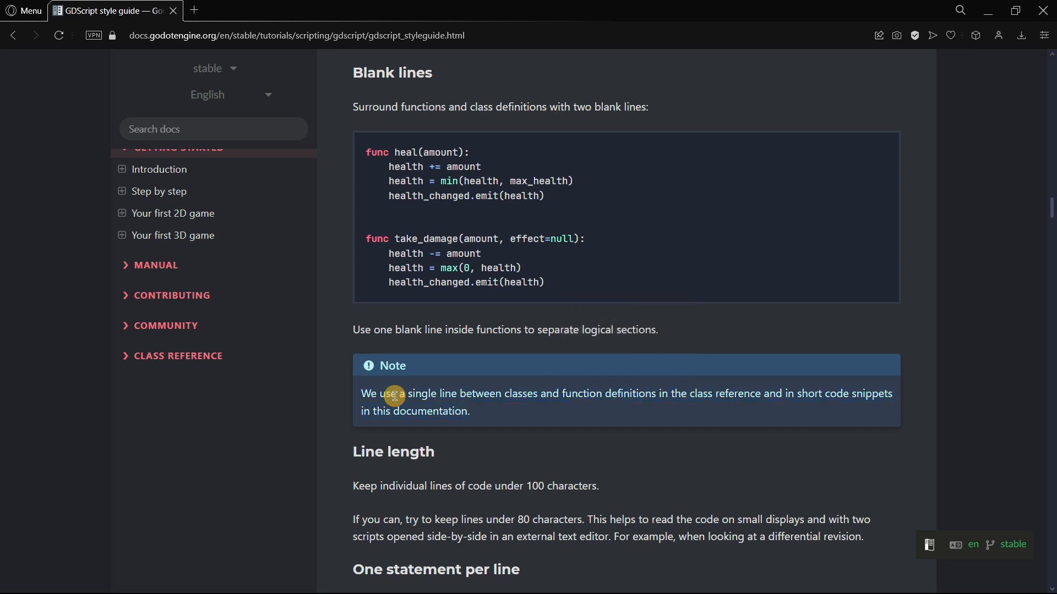
Step: Review the boolean operator examples, selecting an example term
scroll("down", 3)
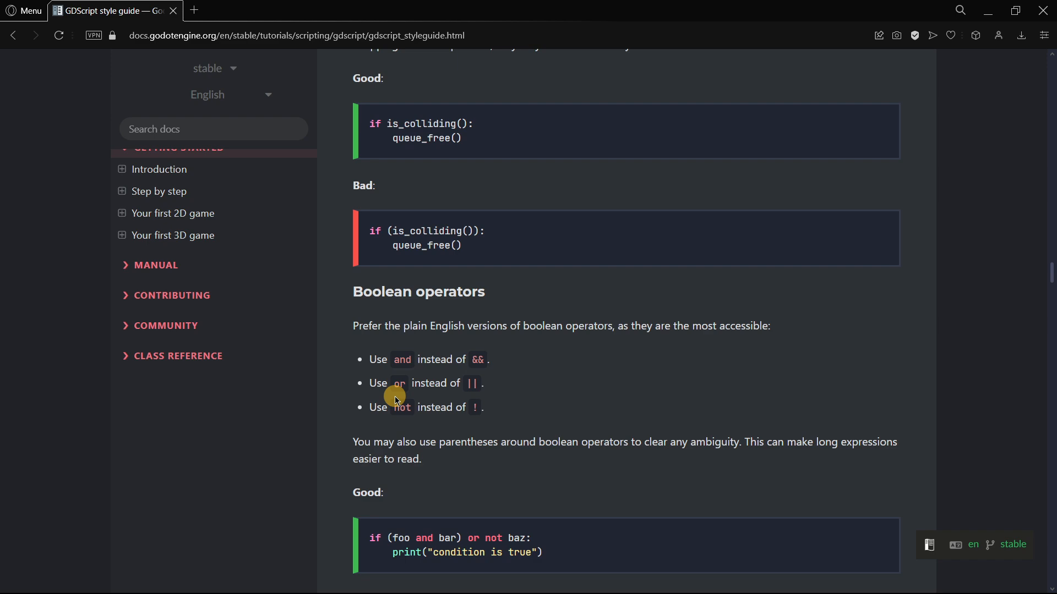
scroll("down", 3)
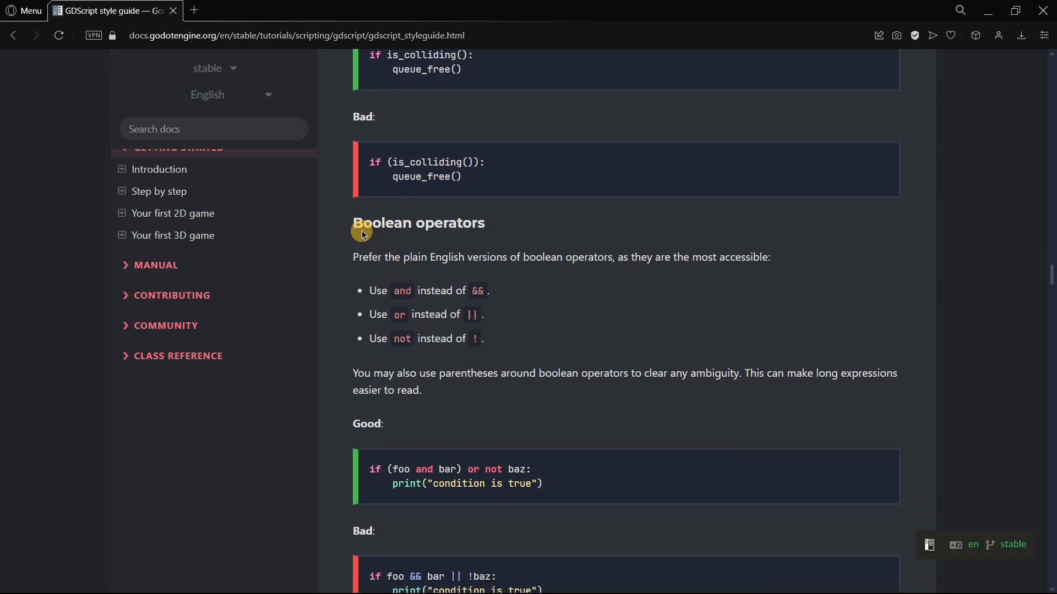
double_click(419, 222)
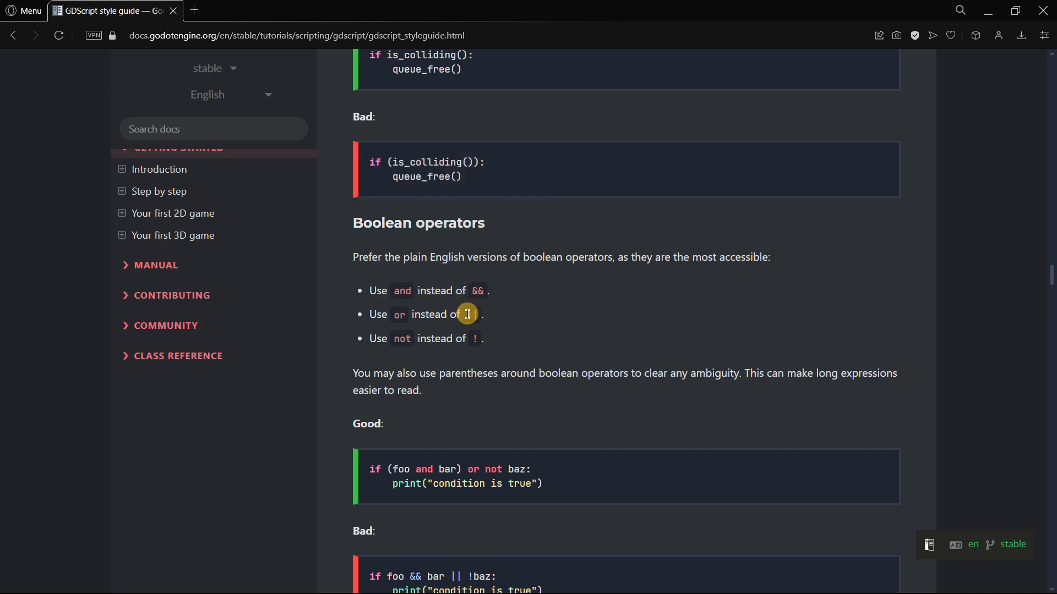
Step: Read on into Naming conventions for functions, variables, signals and constants
scroll("down", 3)
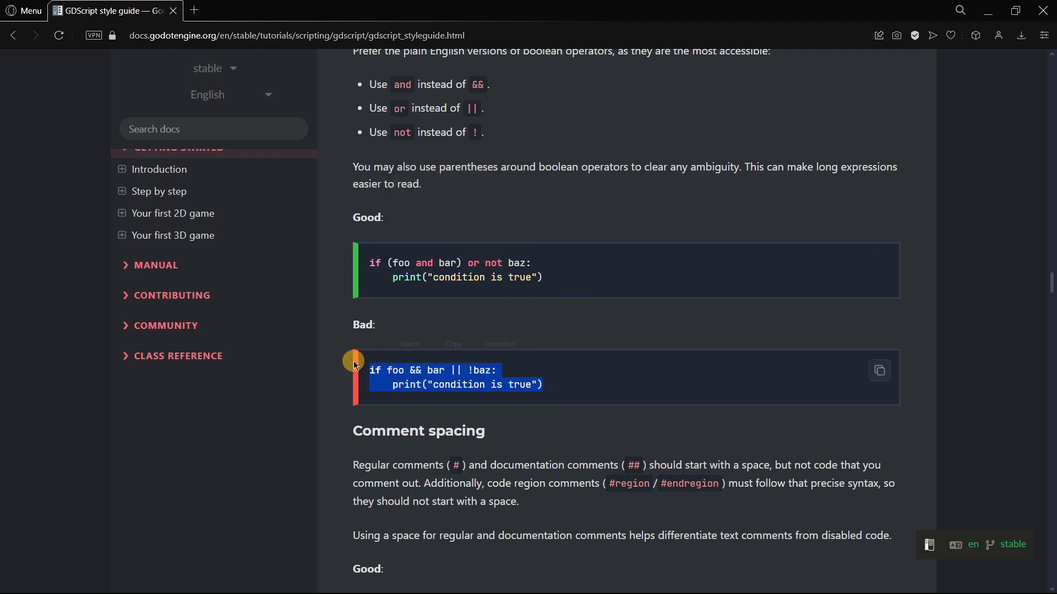
scroll("down", 3)
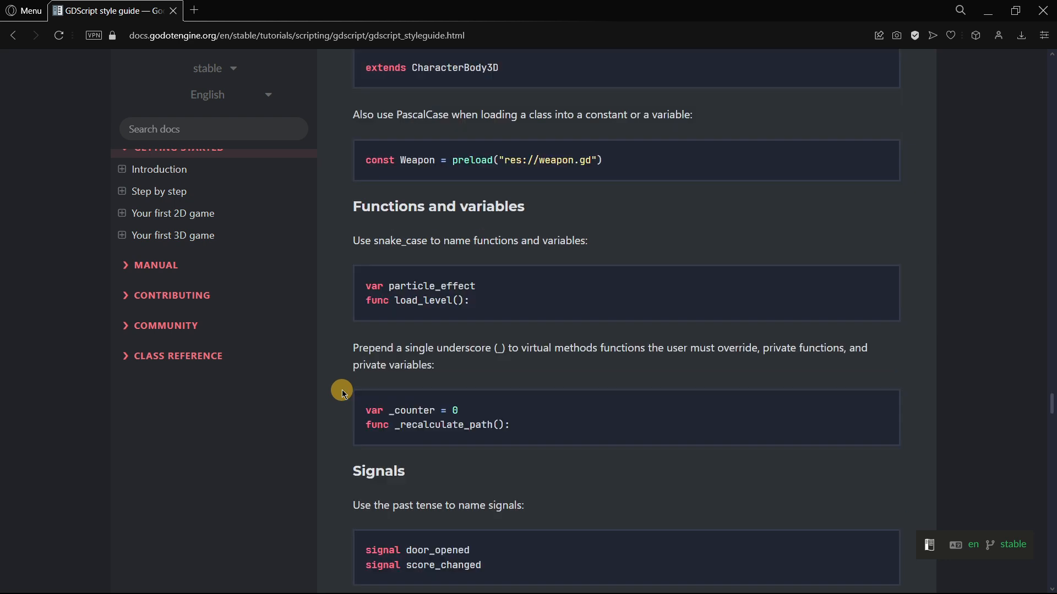
mouse_move(335, 343)
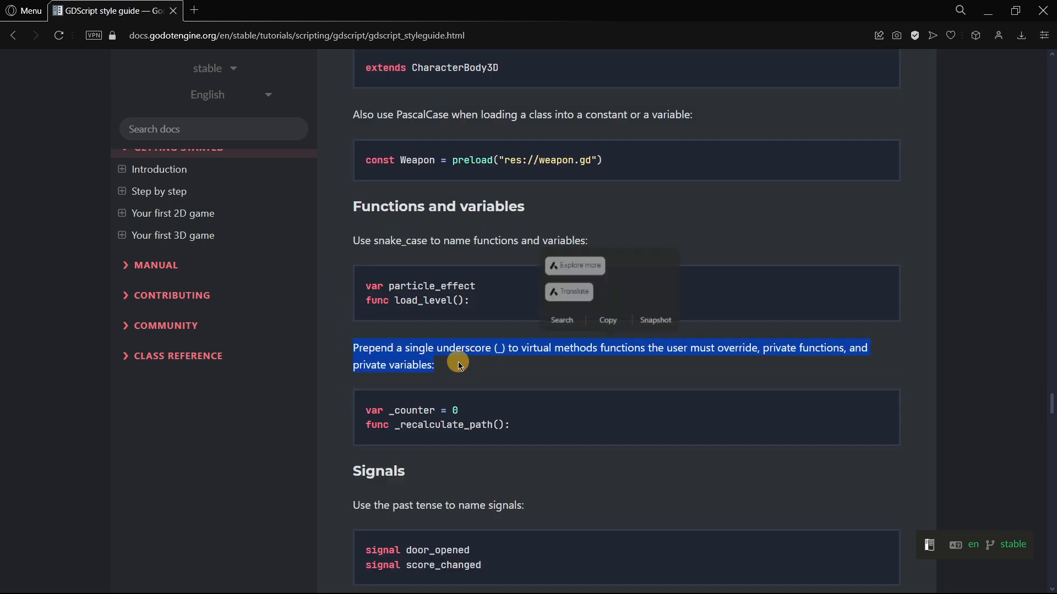
scroll("down", 3)
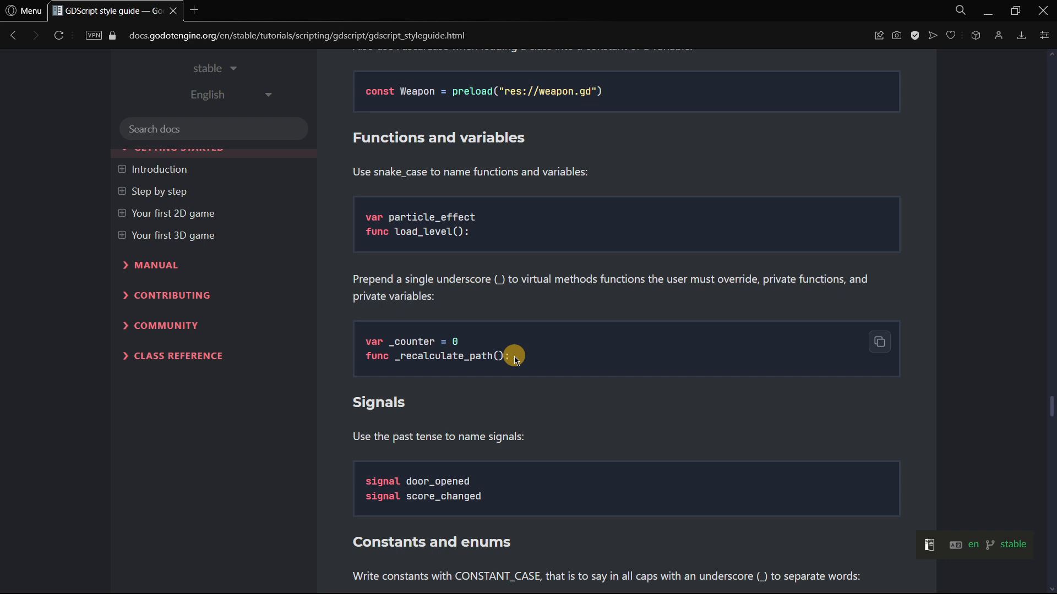
mouse_move(325, 352)
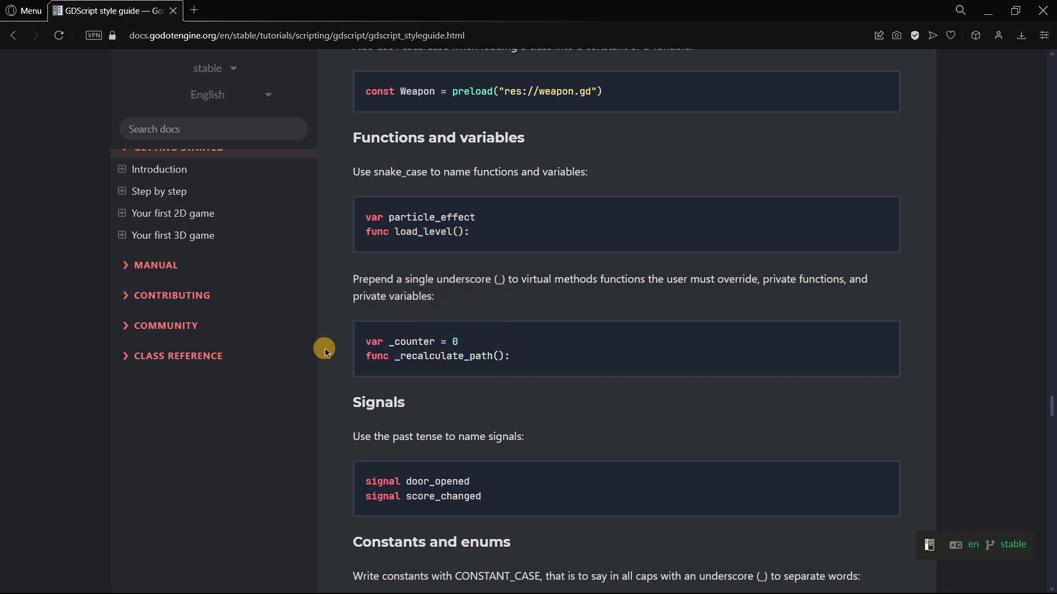
Step: Single out the _recalculate_path private function name in the naming rules
double_click(444, 356)
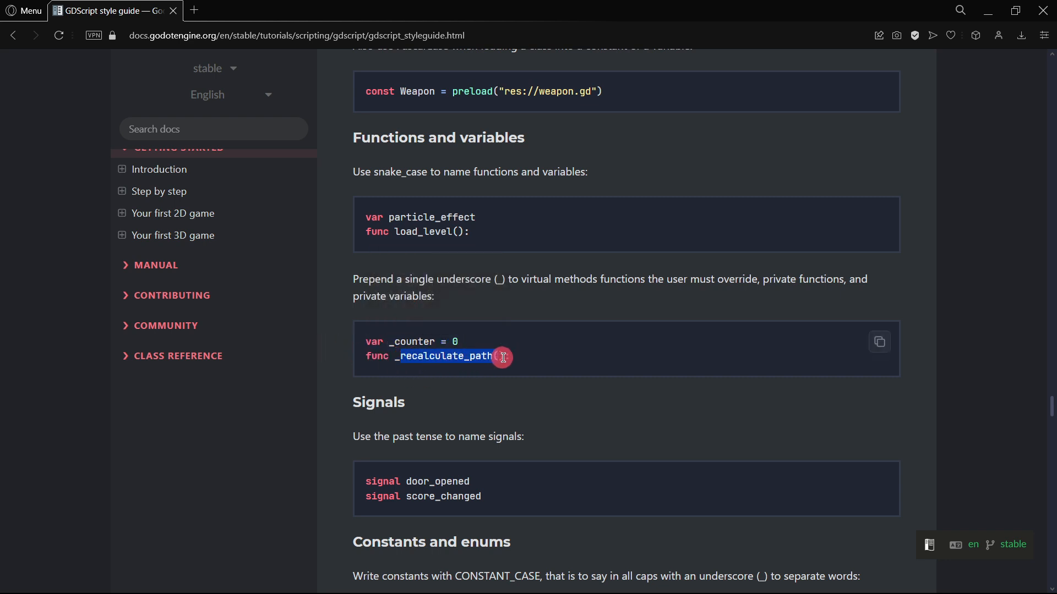
scroll("down", 3)
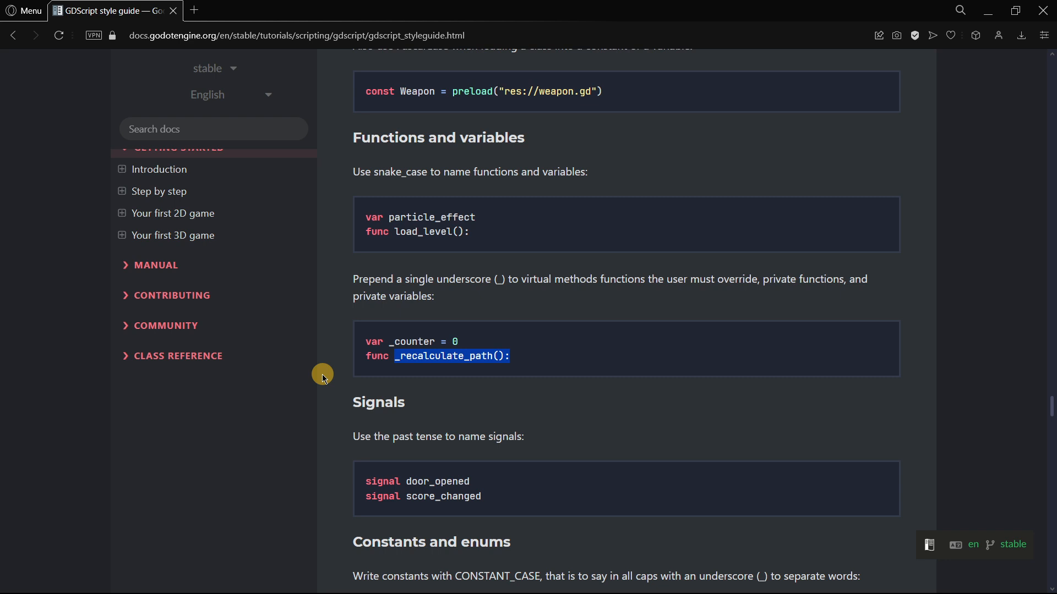
Step: Read past Constants and enums toward the Code order section
scroll("down", 3)
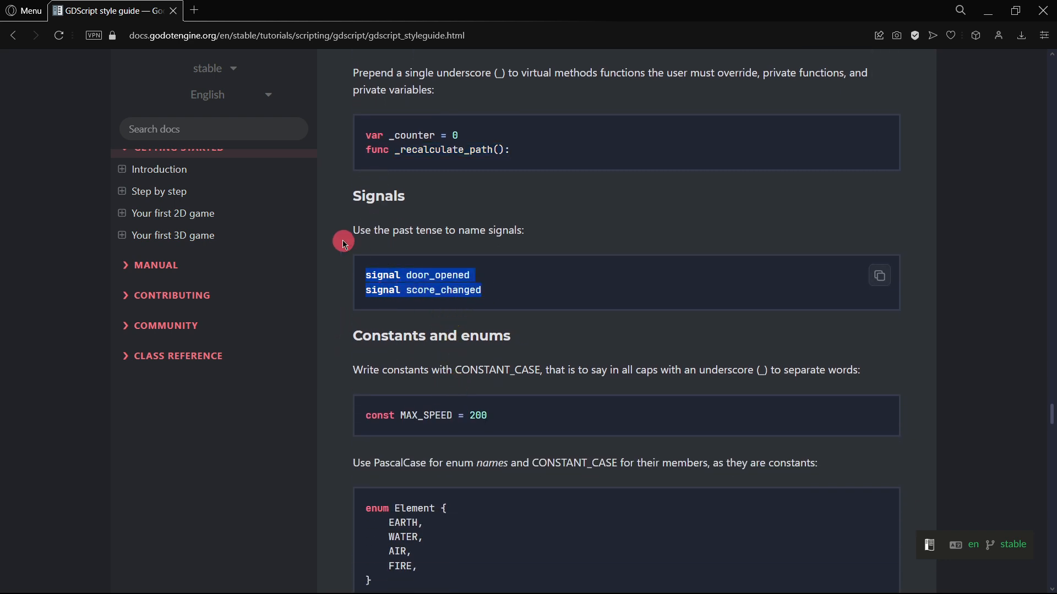
scroll("down", 3)
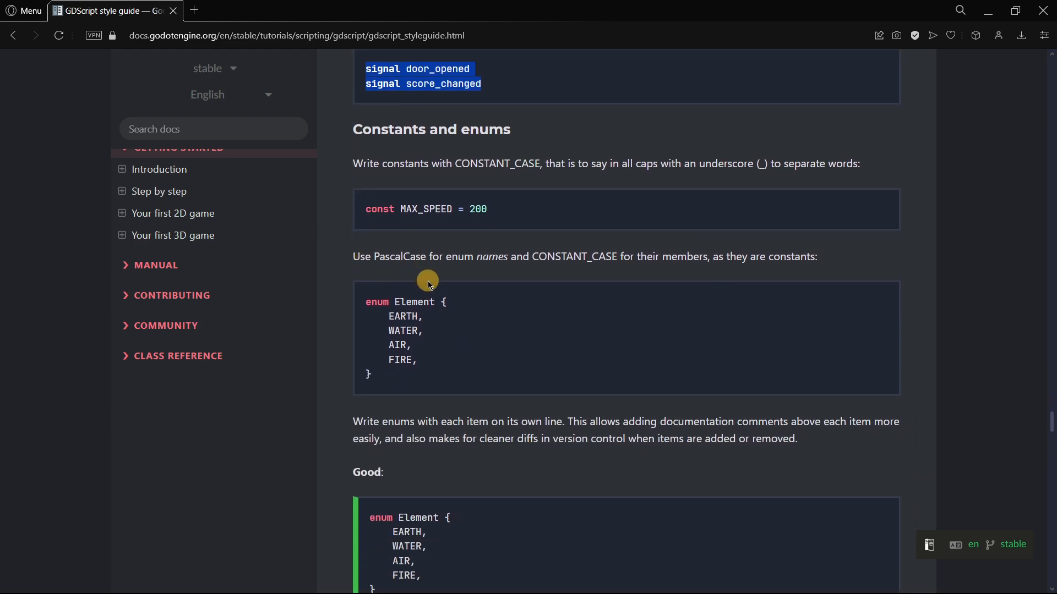
scroll("down", 3)
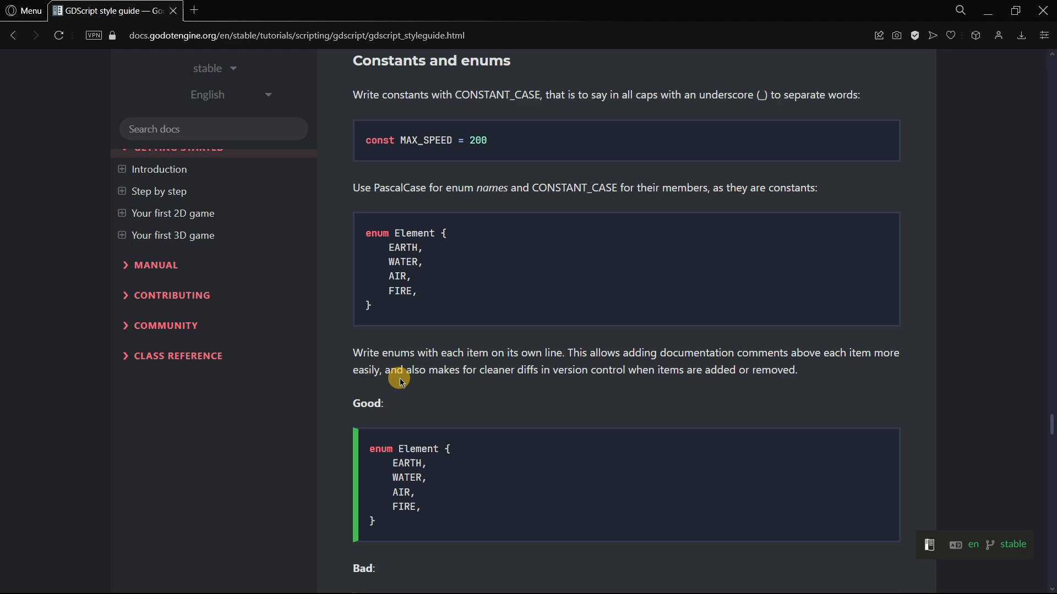
scroll("down", 3)
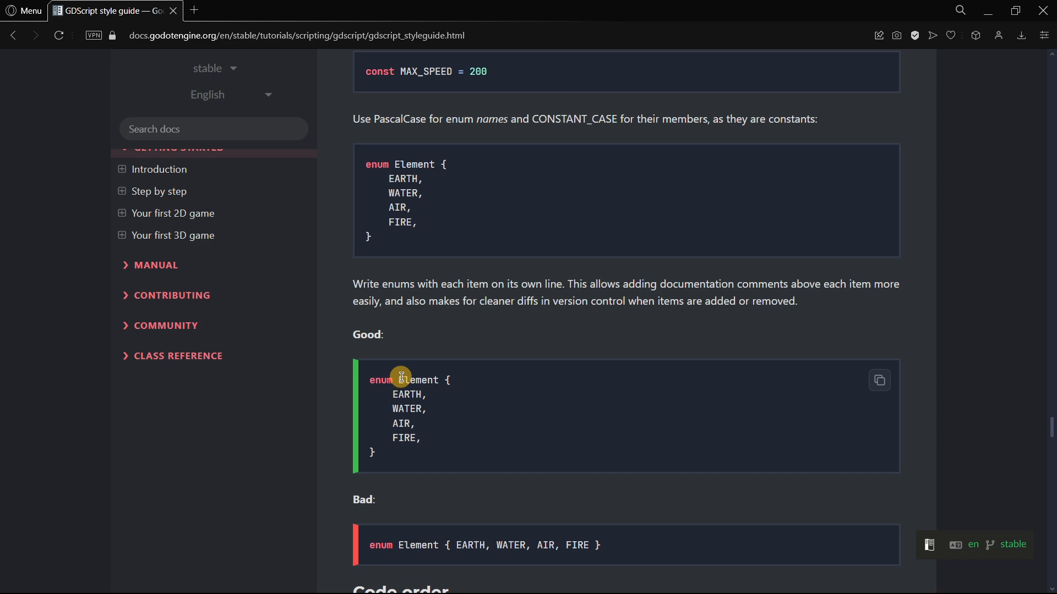
mouse_move(397, 372)
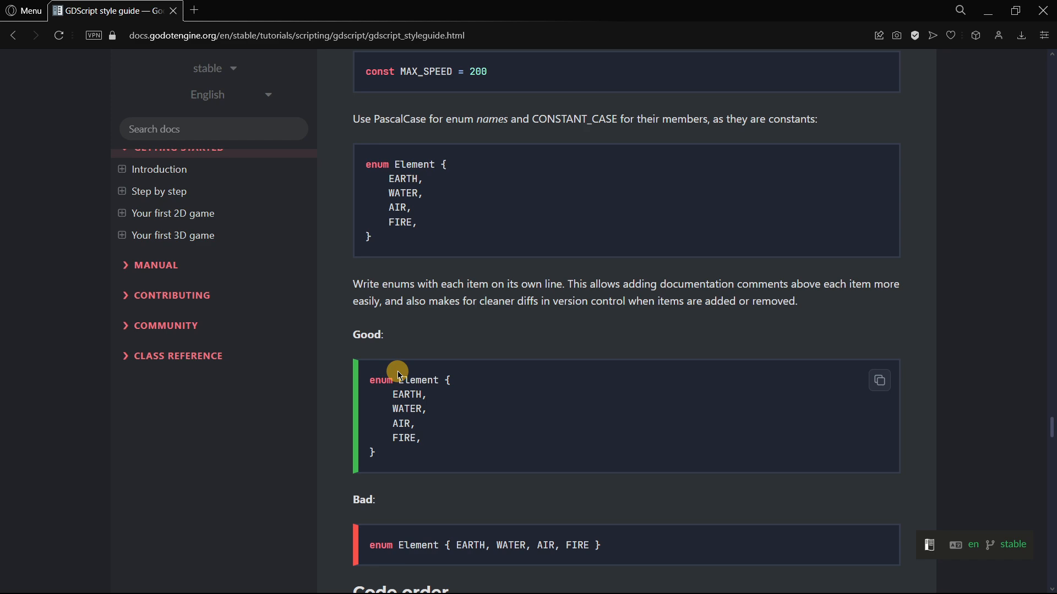
Step: Read the 18-item code-order list and its rules of thumb, selecting a list item
scroll("down", 3)
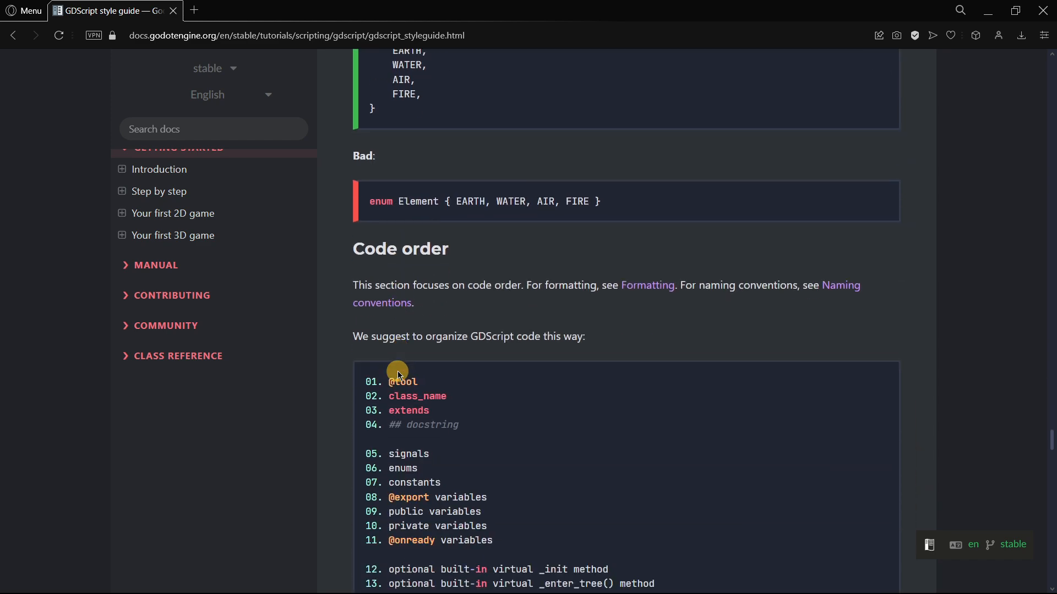
scroll("down", 3)
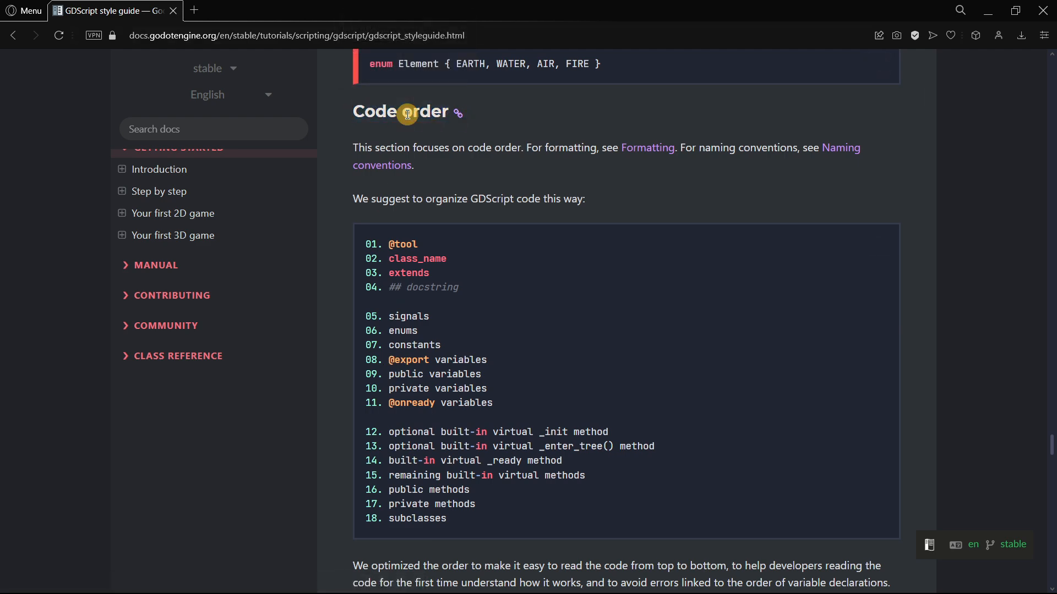
mouse_move(434, 270)
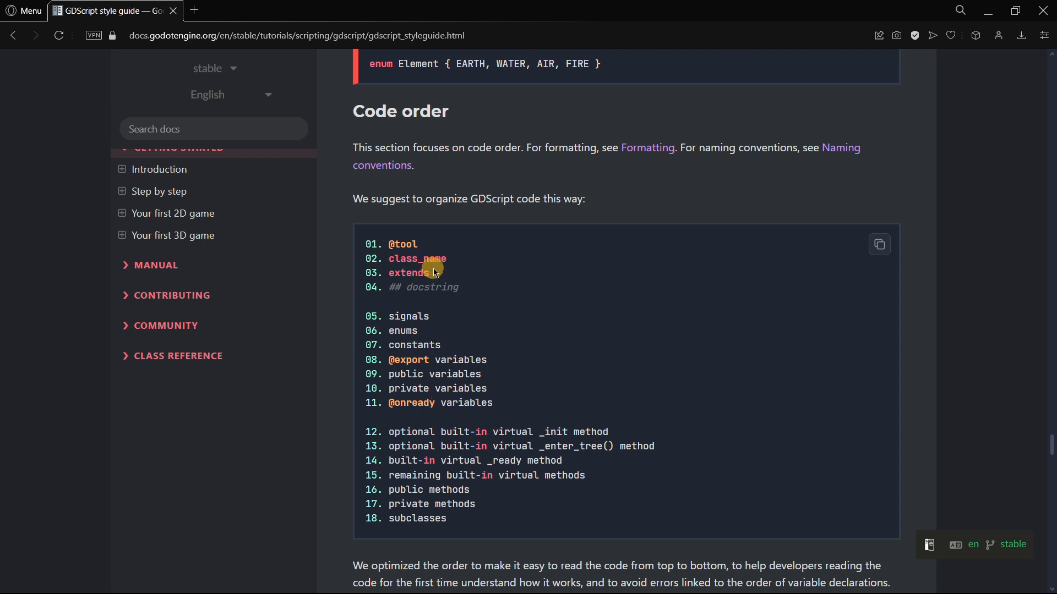
double_click(403, 330)
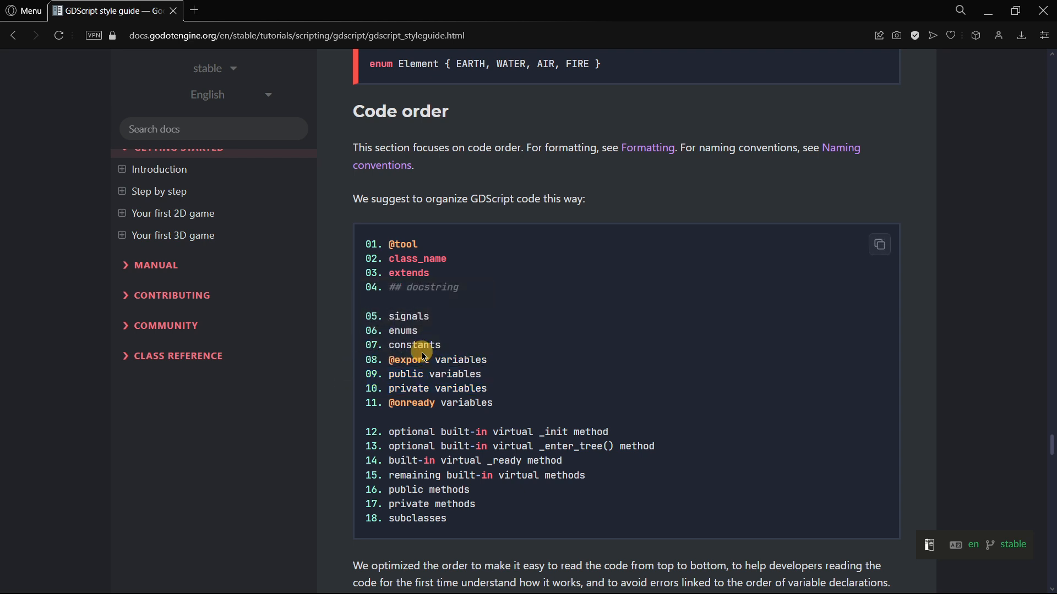
mouse_move(463, 504)
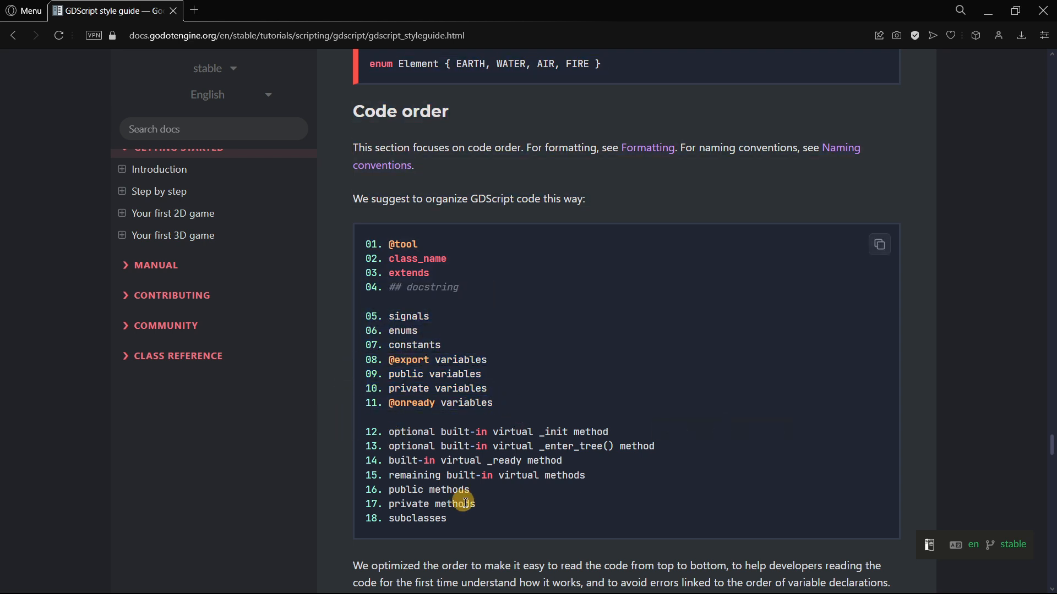
scroll("down", 3)
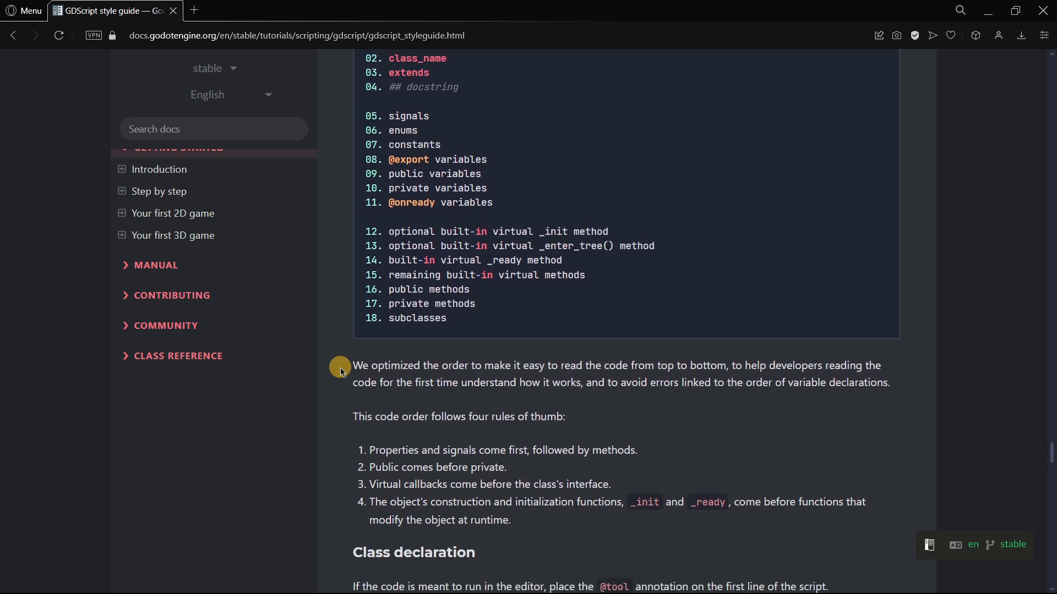
scroll("up", 3)
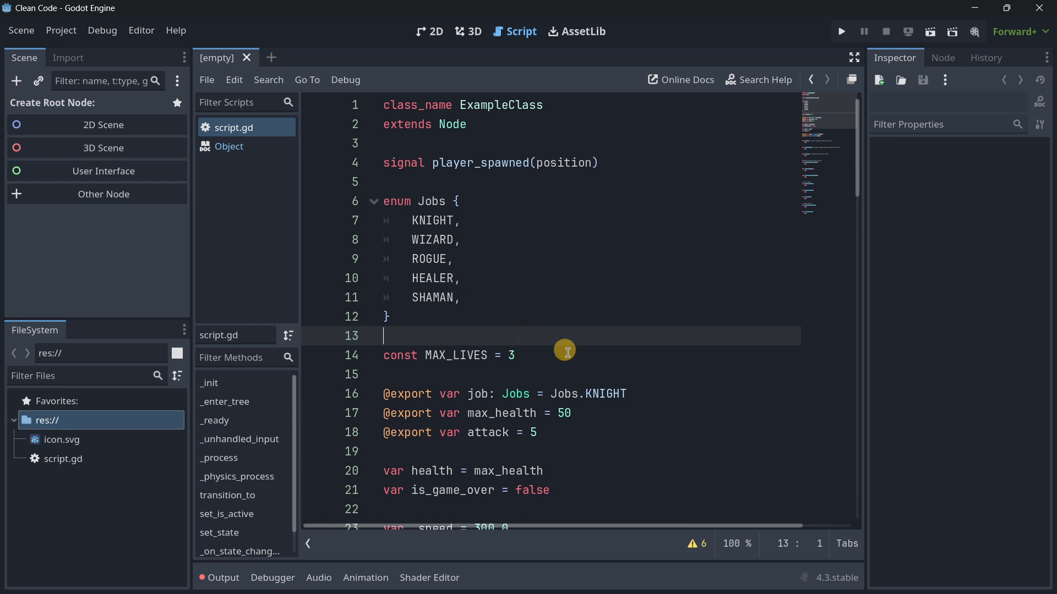
scroll("down", 3)
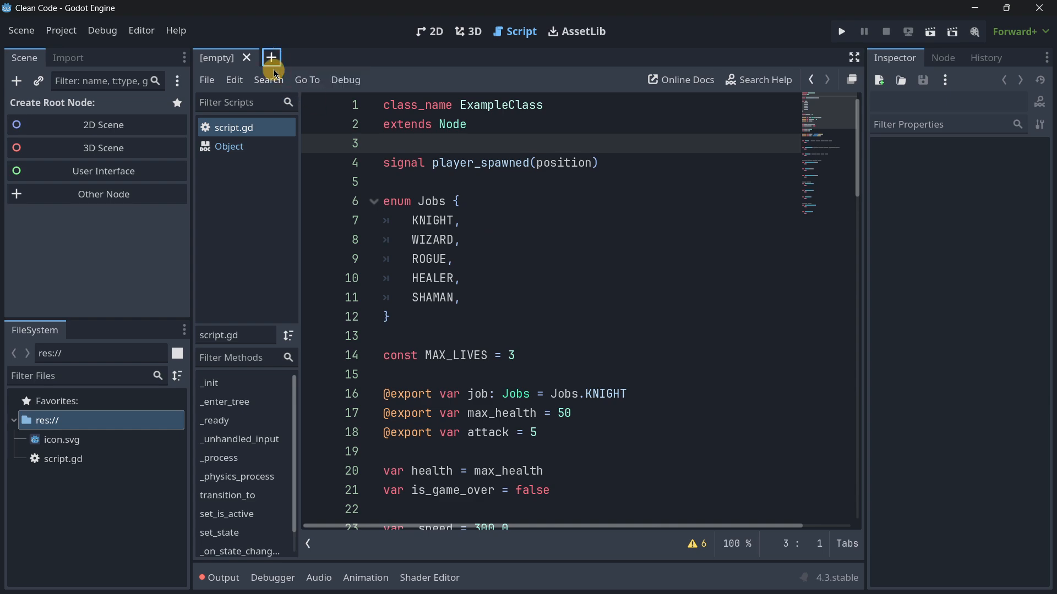
Step: Create a new CharacterBody2D scene with a character_body_2d.gd script from the Basic Movement template
left_click(104, 194)
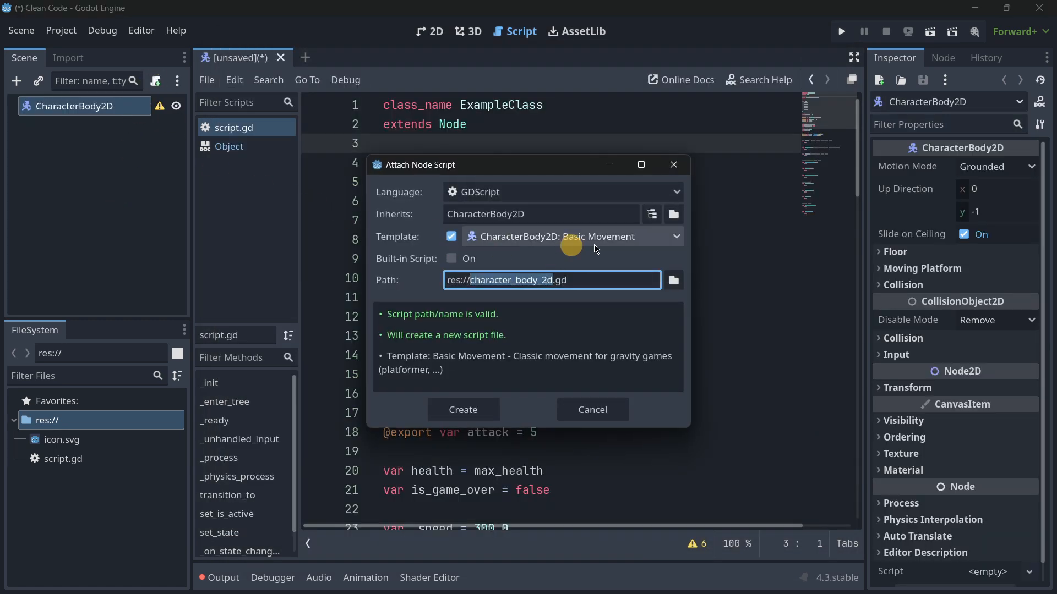
left_click(463, 409)
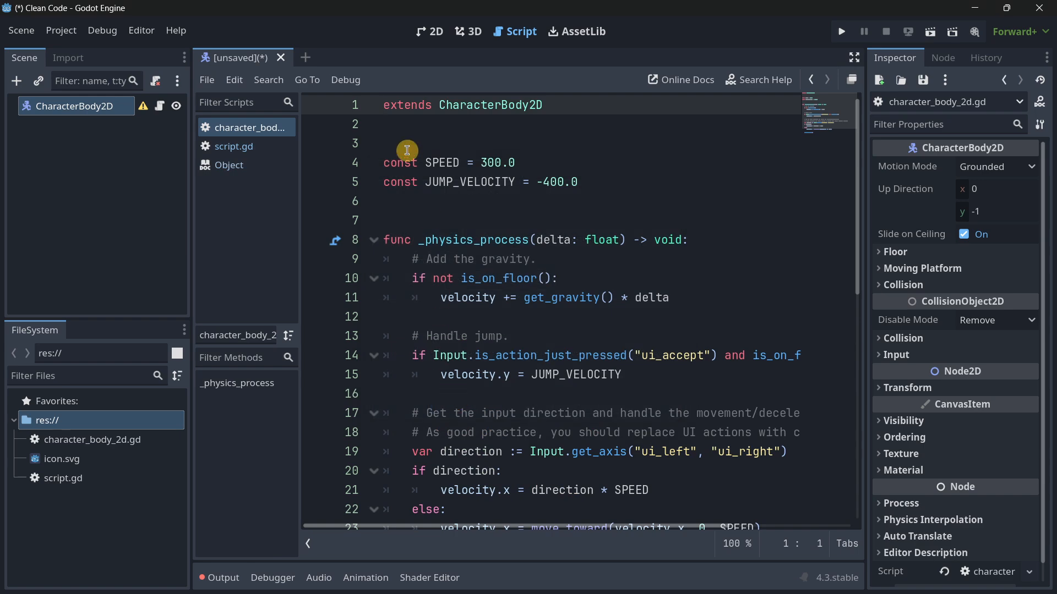
Step: Place the insertion point around the _physics_process line and blank line 3 of the new script
left_click(390, 143)
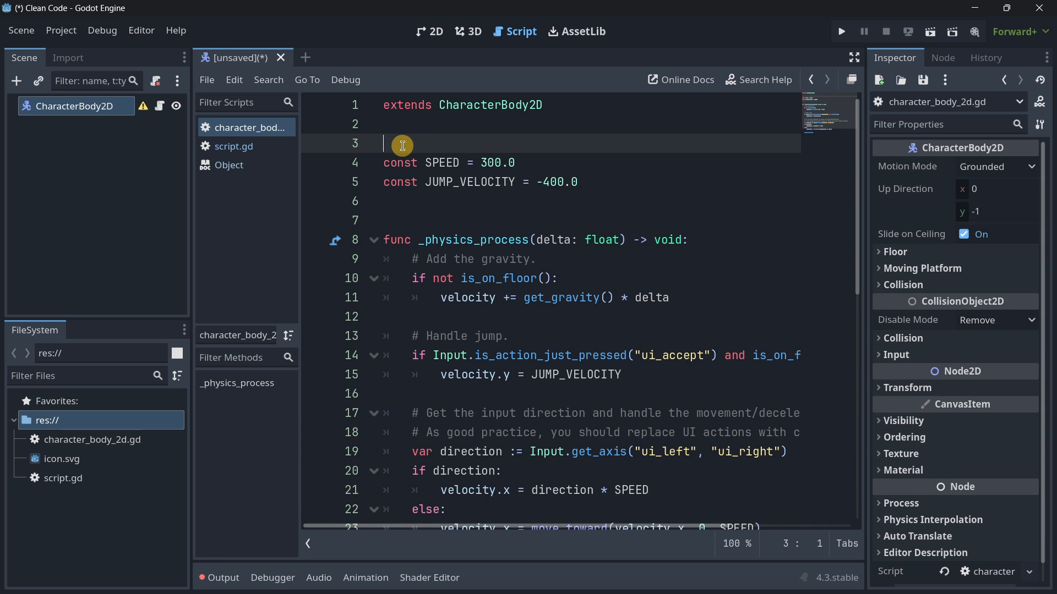
left_click(406, 240)
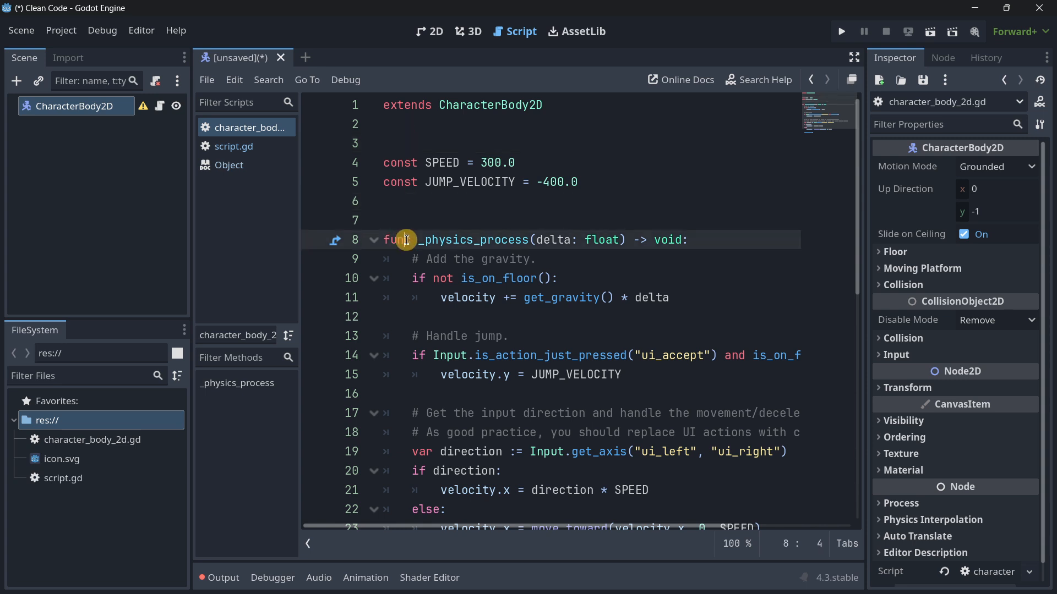
left_click(383, 200)
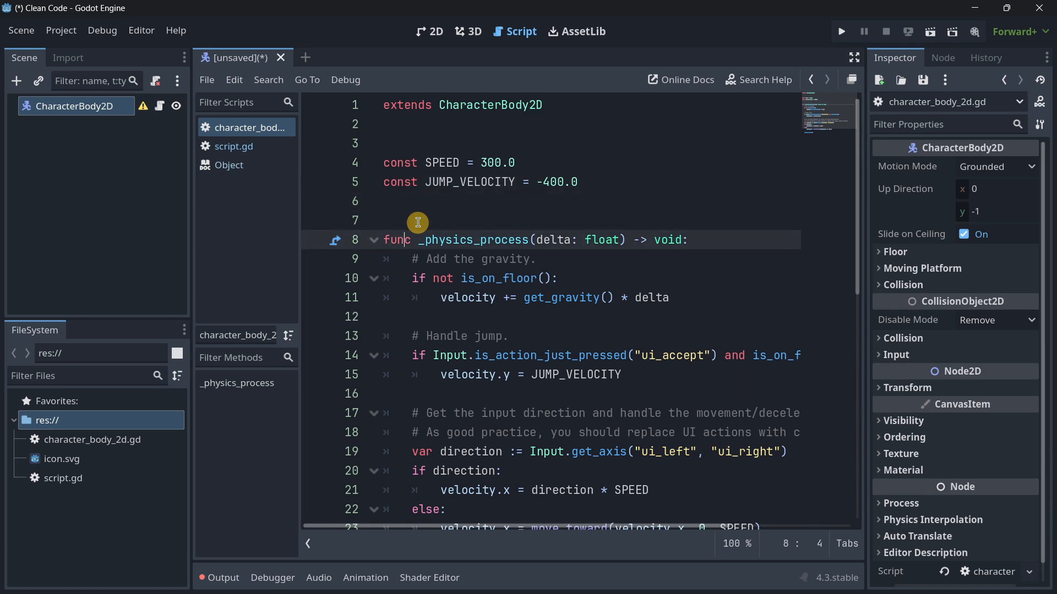
left_click(394, 143)
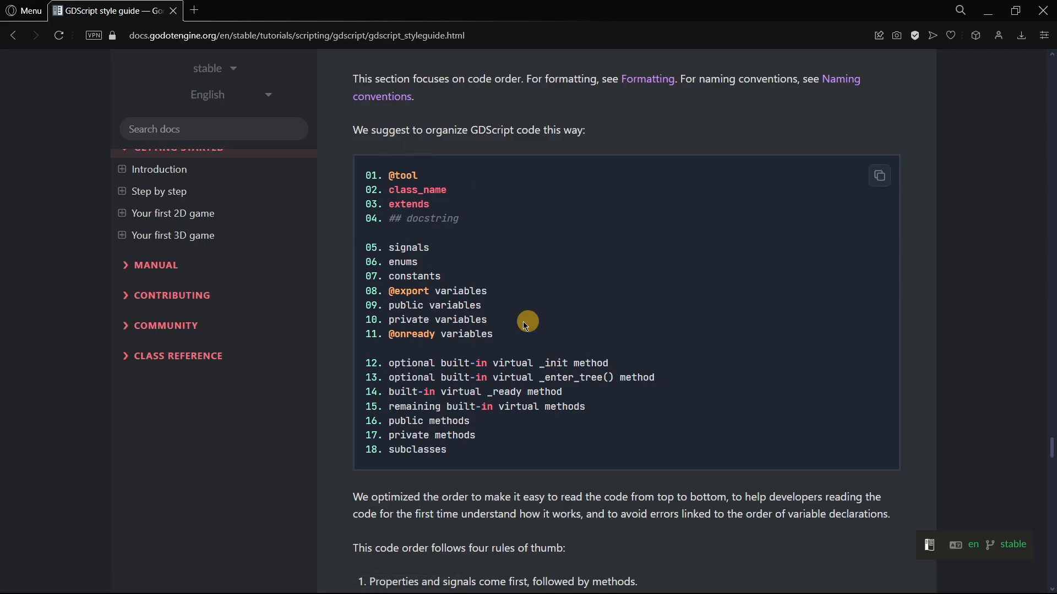
mouse_move(1052, 449)
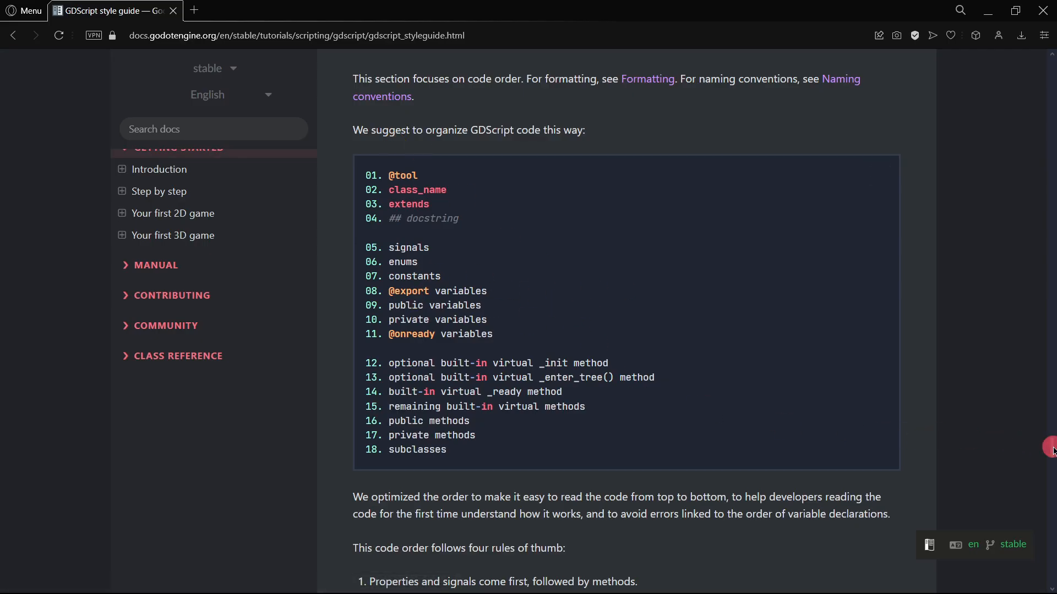
Step: Bring the Code order section's example class code block into view
scroll("down", 3)
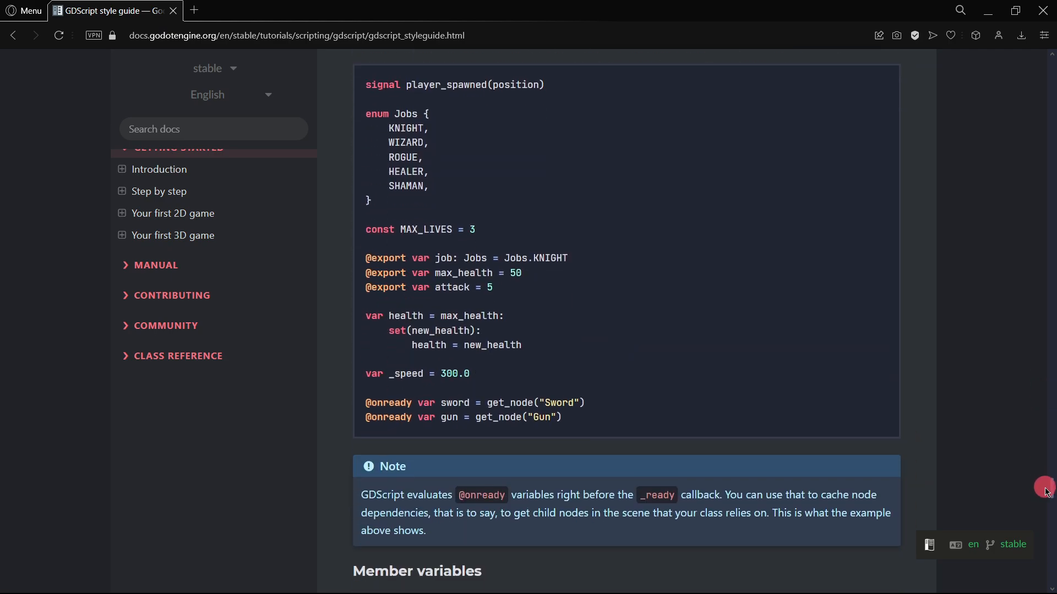
scroll("down", 3)
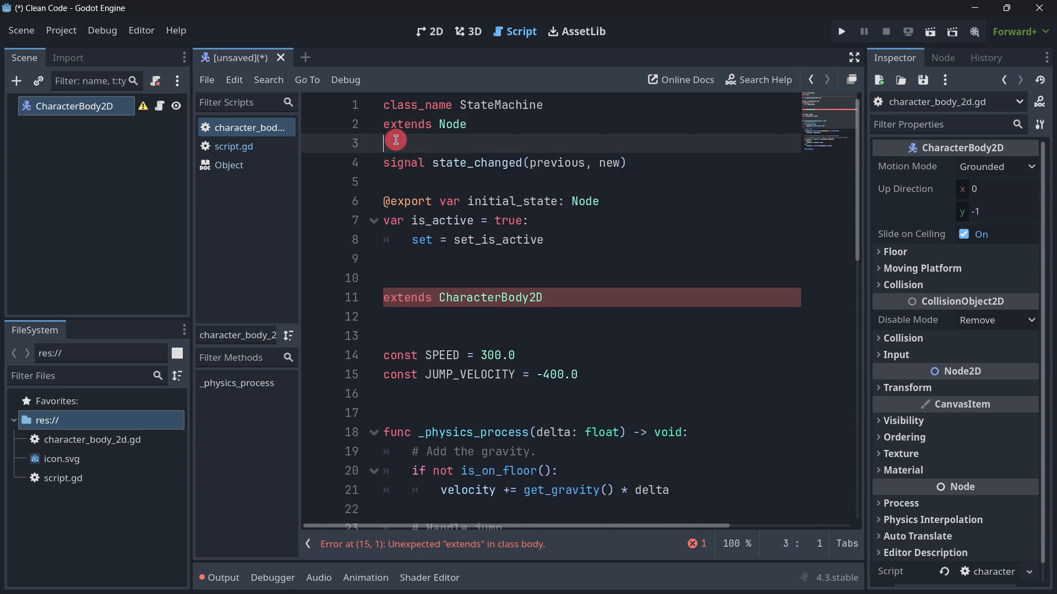
Step: Compare the character body script against the ExampleClass script and start removing it
double_click(407, 123)
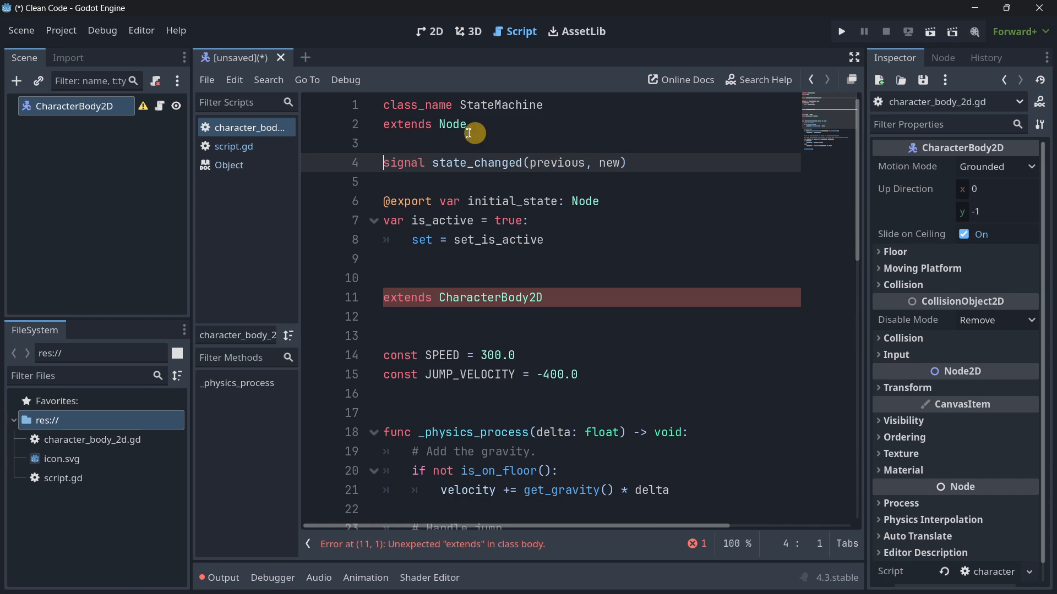
left_click(234, 146)
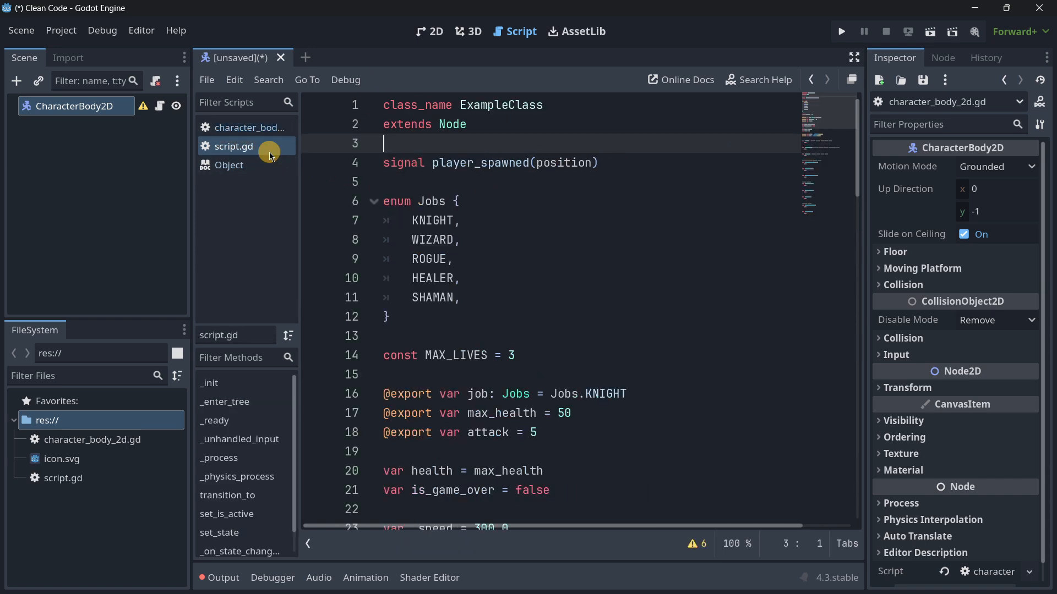
left_click(250, 128)
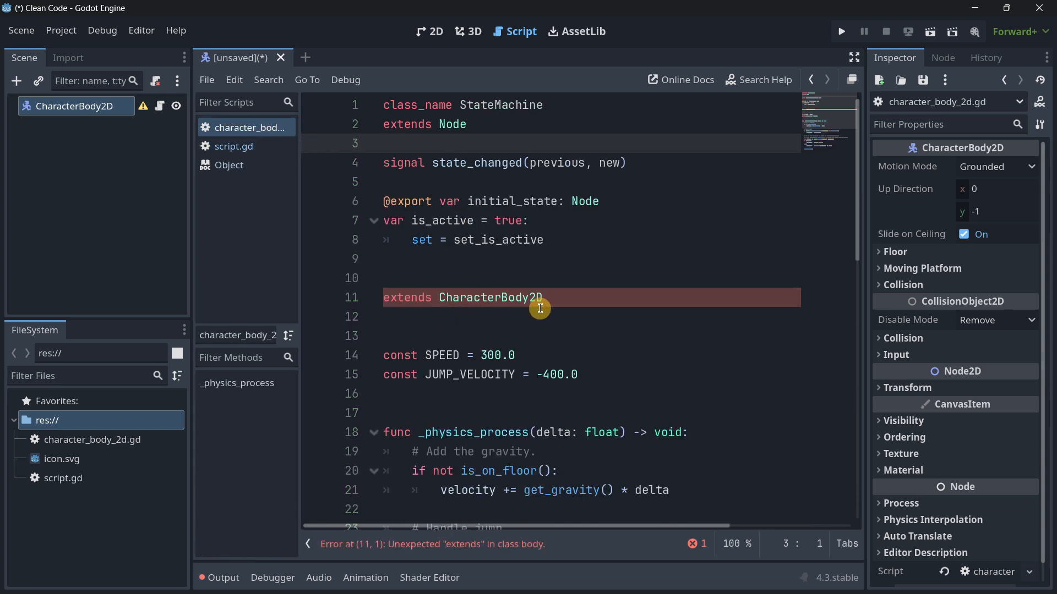
left_click(560, 335)
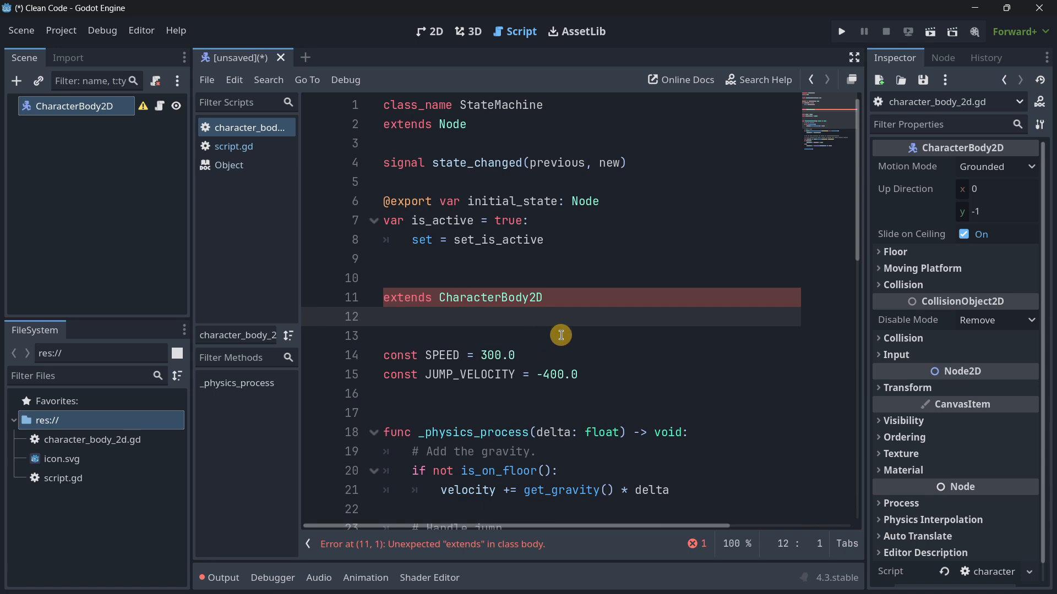
Step: Delete character_body_2d.gd and close the never-saved scene, prompting to save
scroll("down", 3)
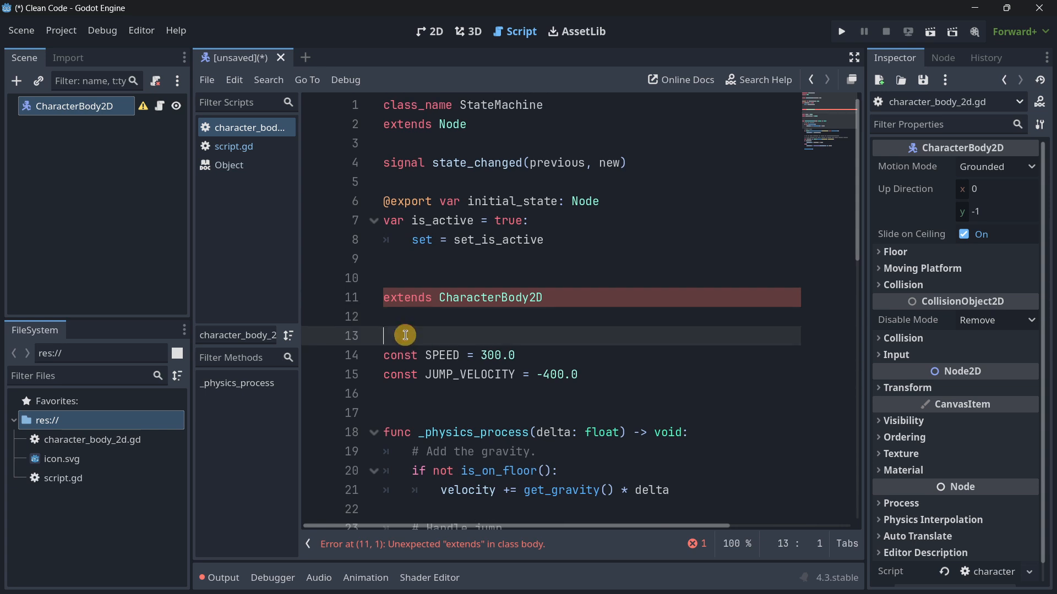
mouse_move(409, 336)
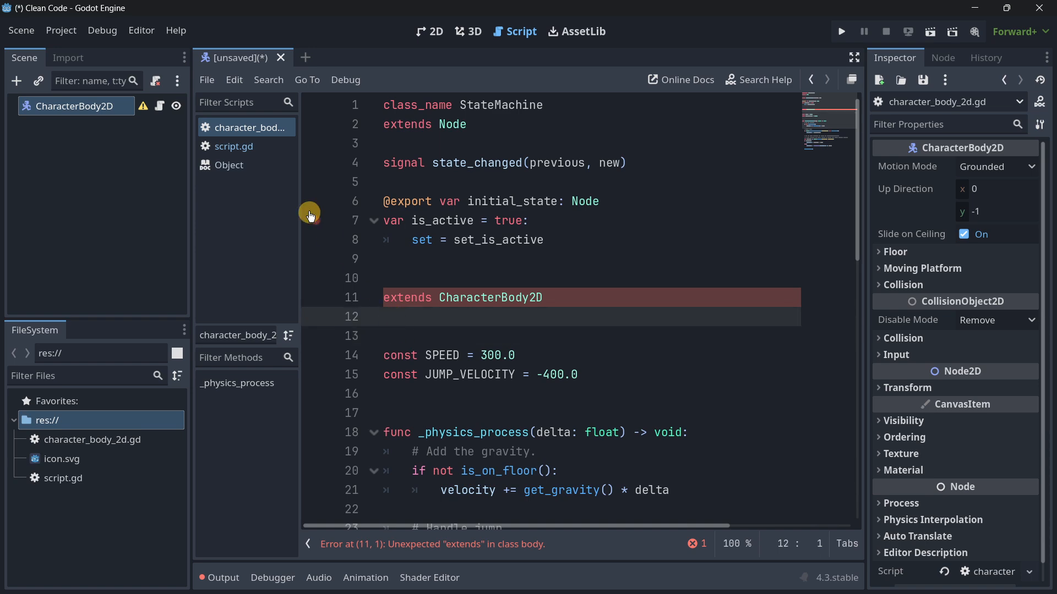
left_click(92, 440)
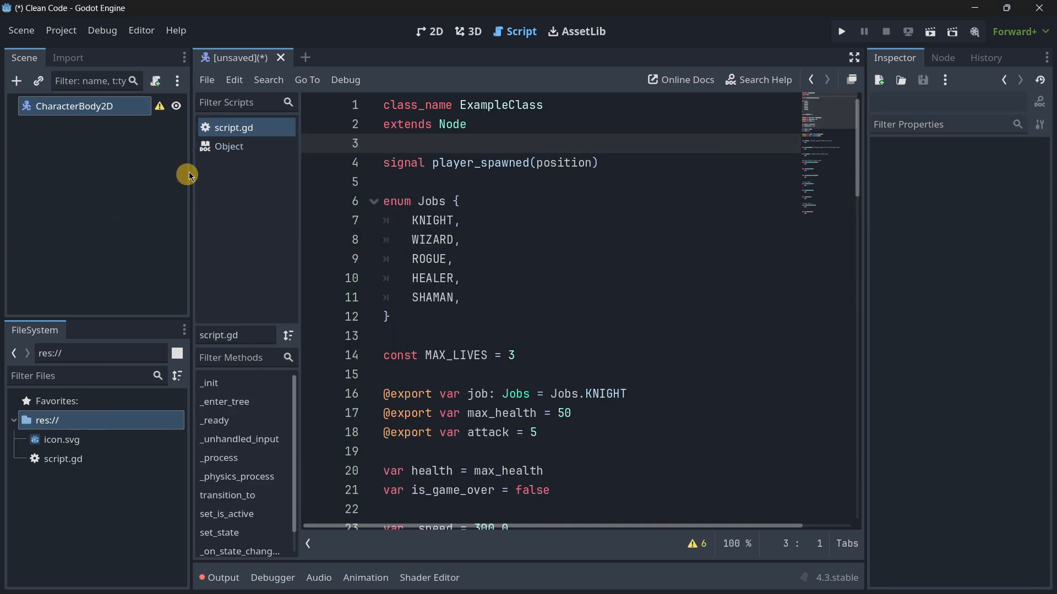
left_click(280, 57)
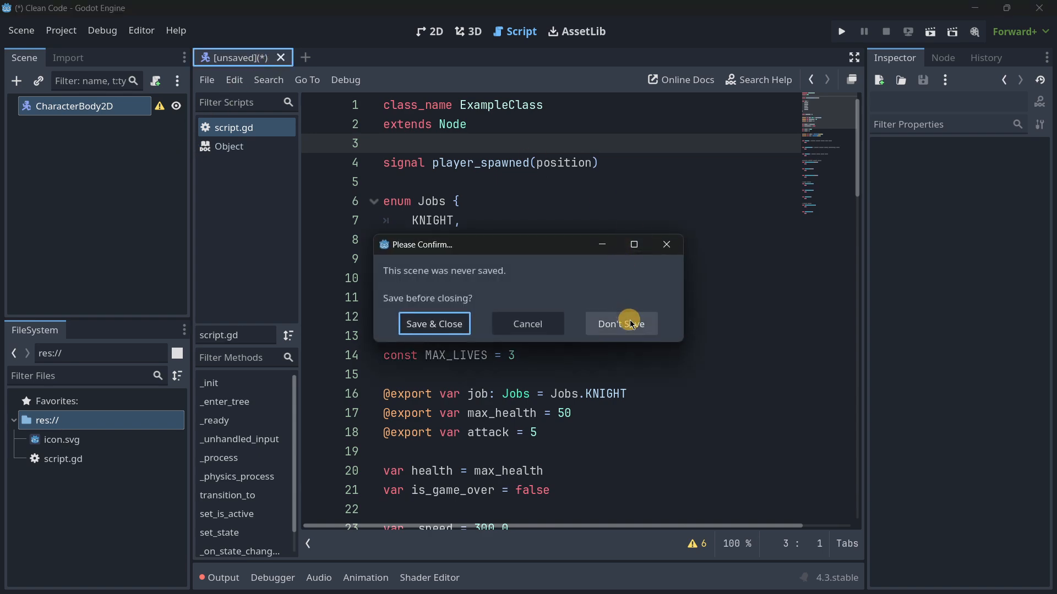
Step: Close the scene with Don't Save and look through the ExampleClass script
left_click(621, 323)
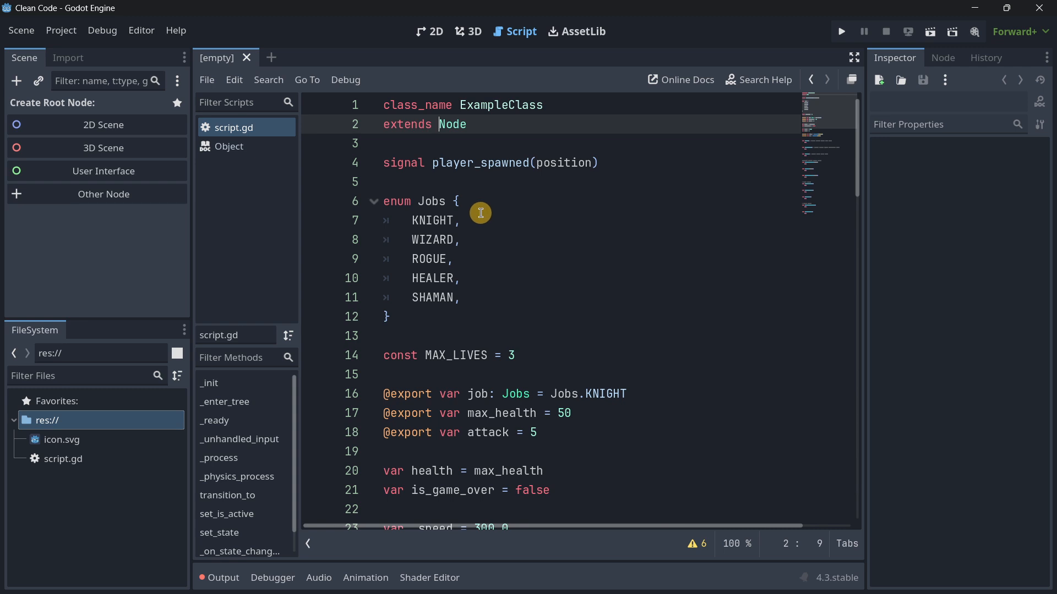
left_click(391, 132)
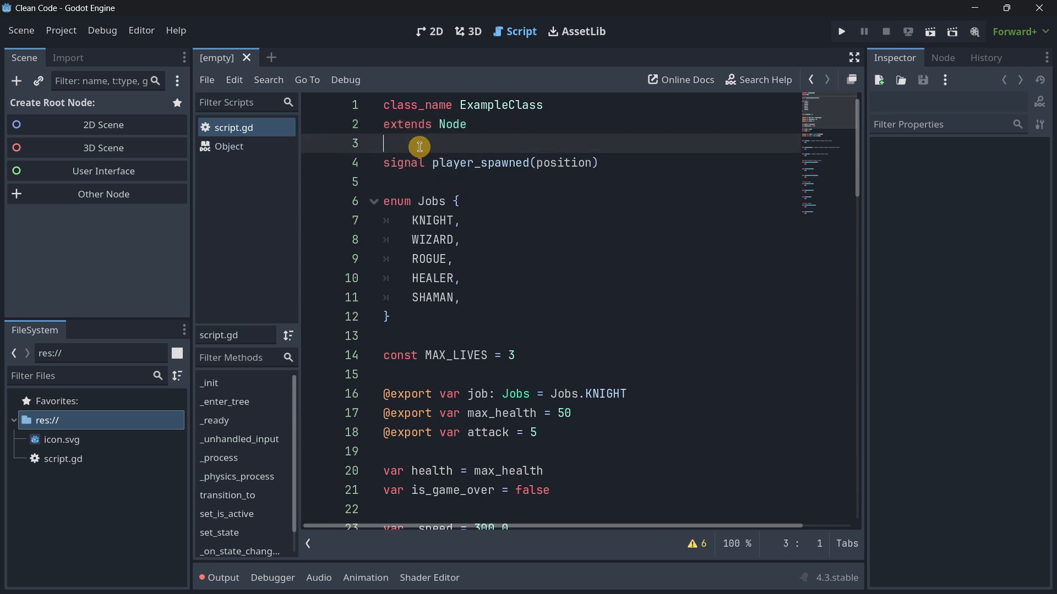
mouse_move(555, 258)
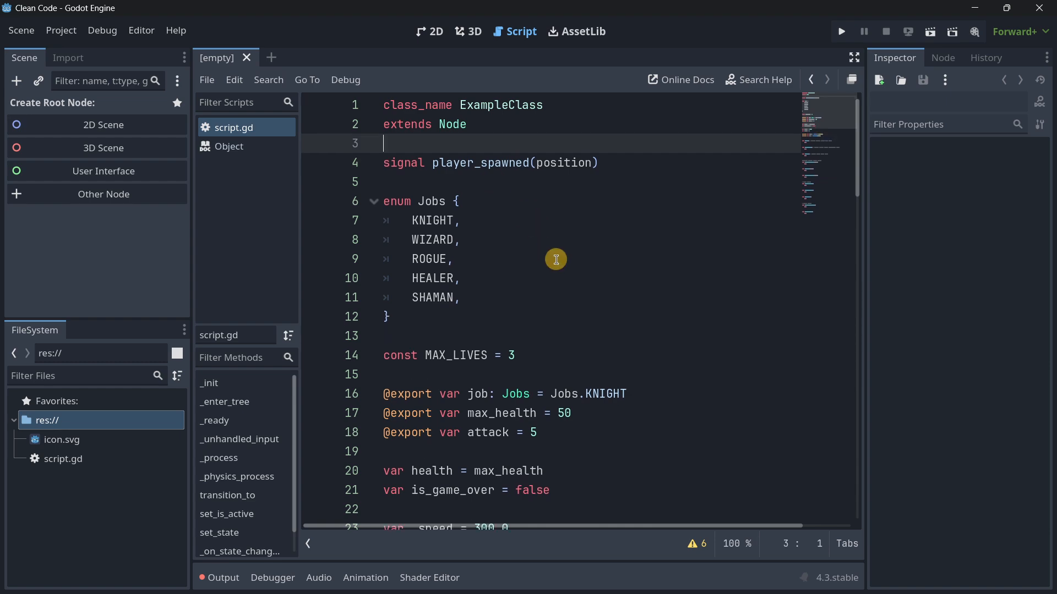
scroll("down", 3)
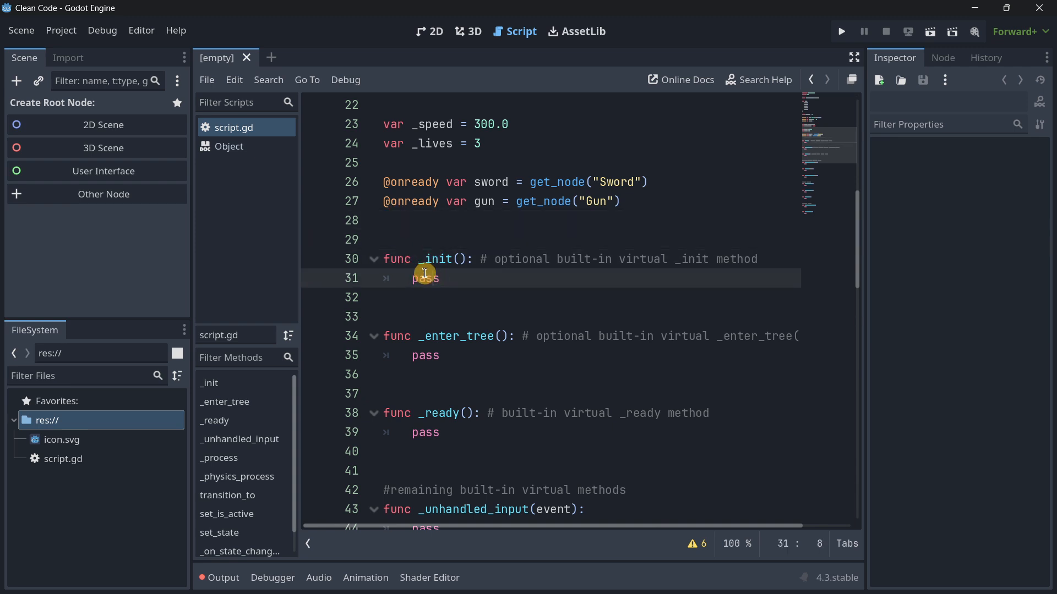
left_click(389, 235)
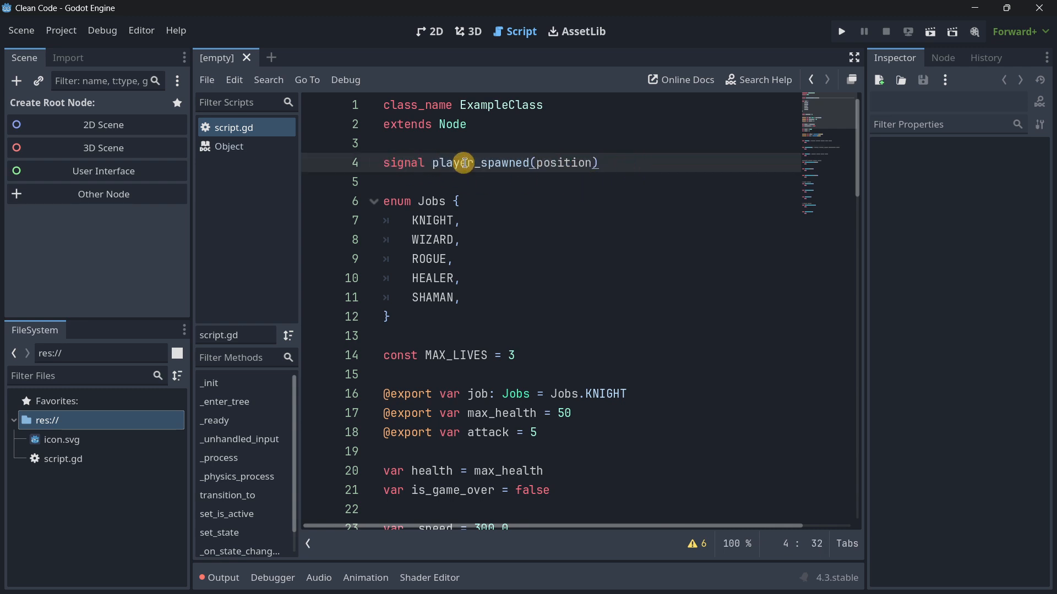
Step: Retype the line 'signal player_spawned(position)' near the top of ExampleClass
double_click(463, 163)
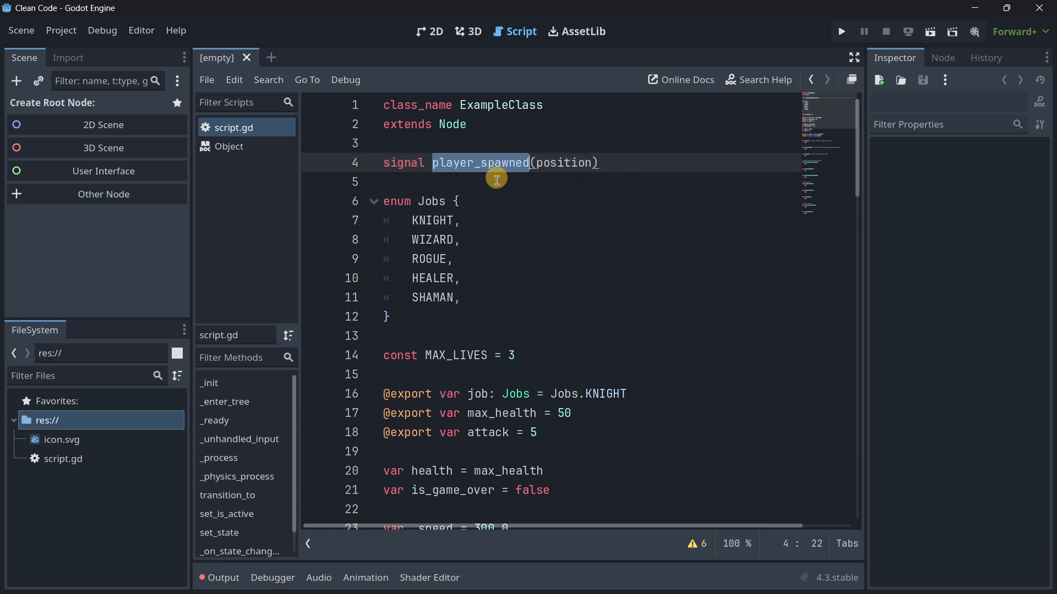
mouse_move(508, 296)
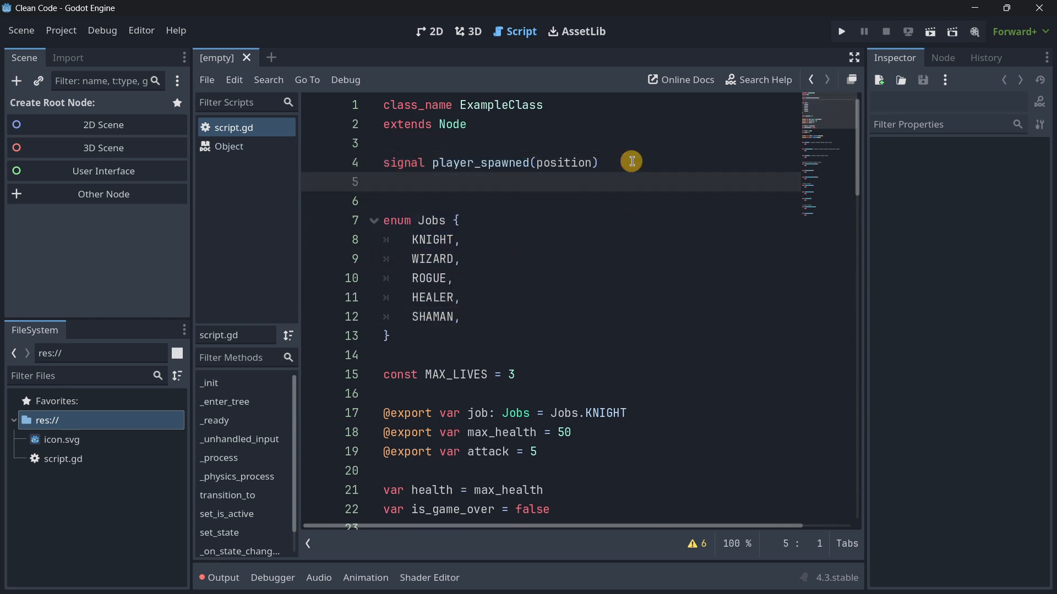
type("signal player_spawned(position)")
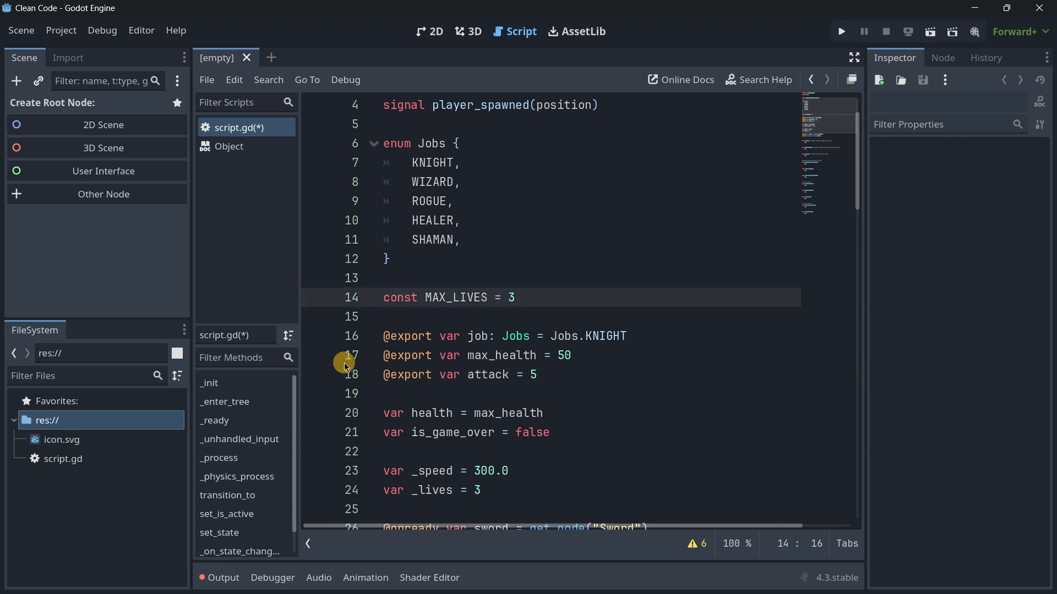
type(": int")
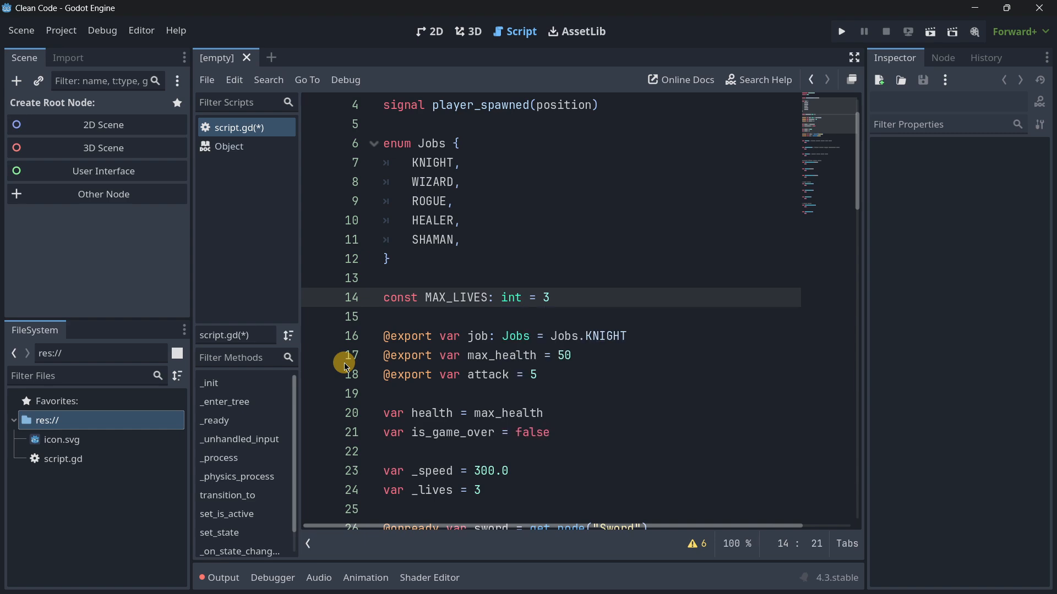
double_click(511, 297)
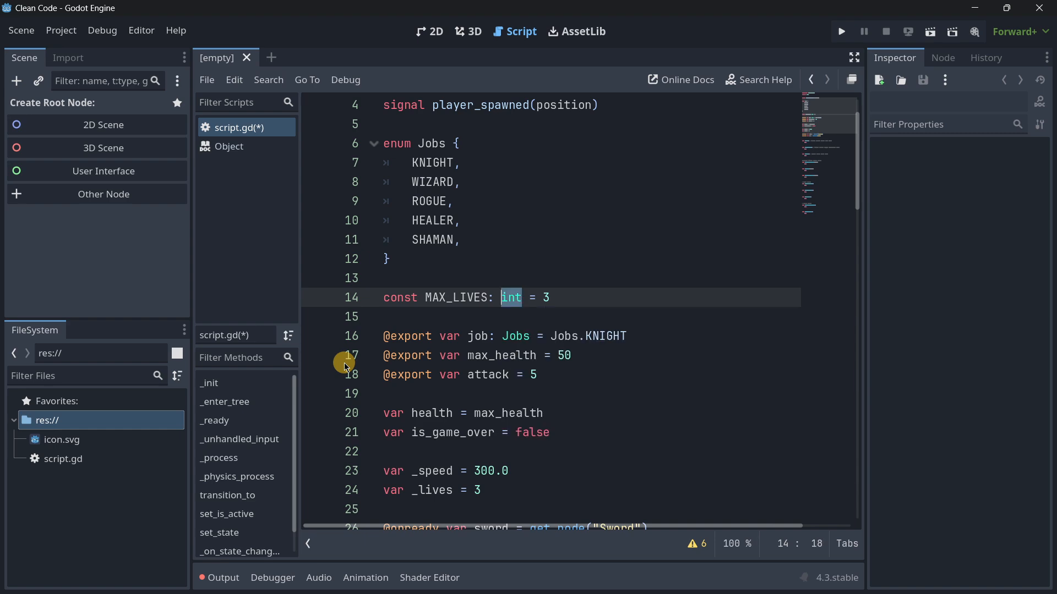
key("BackSpace")
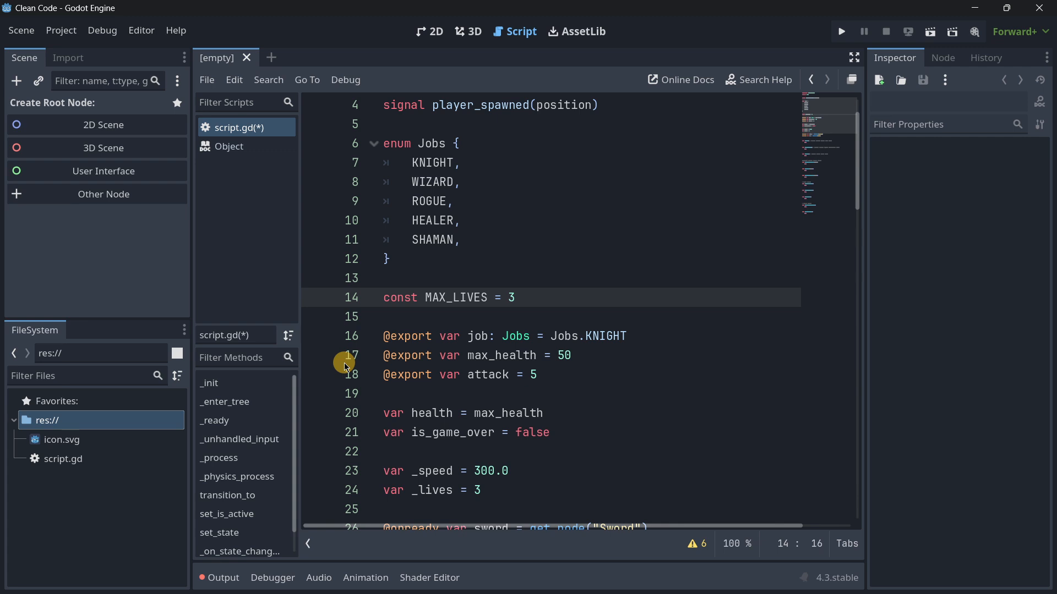
mouse_move(425, 304)
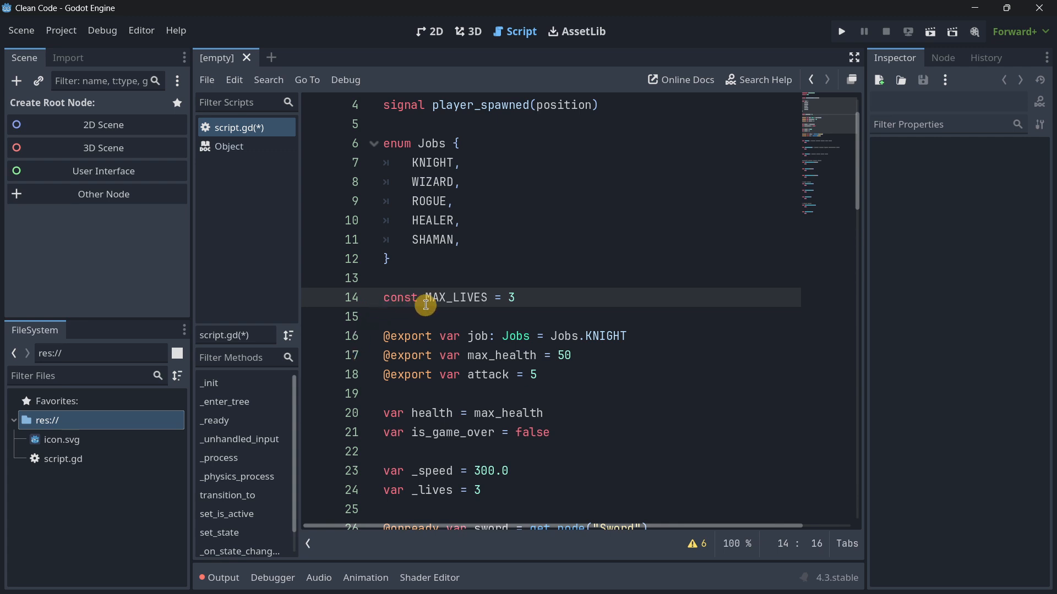
mouse_move(482, 326)
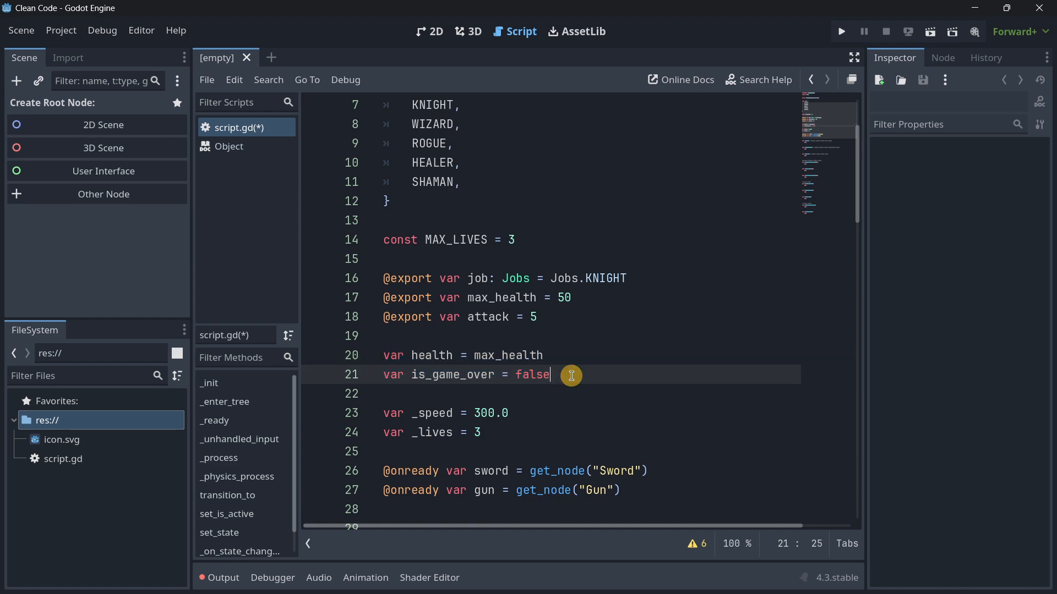
mouse_move(500, 436)
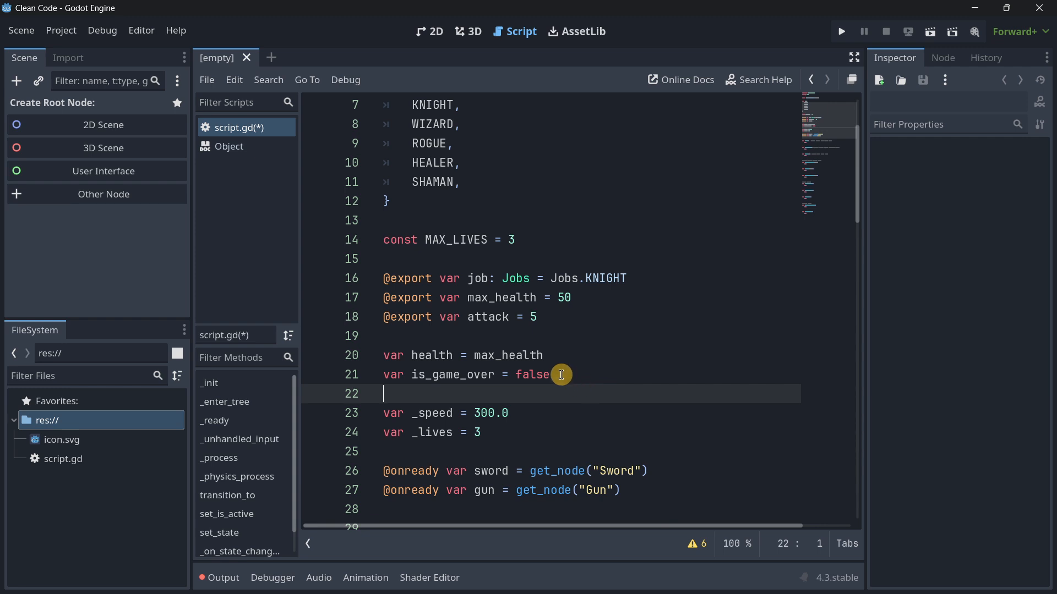
left_click_drag(562, 374, 407, 355)
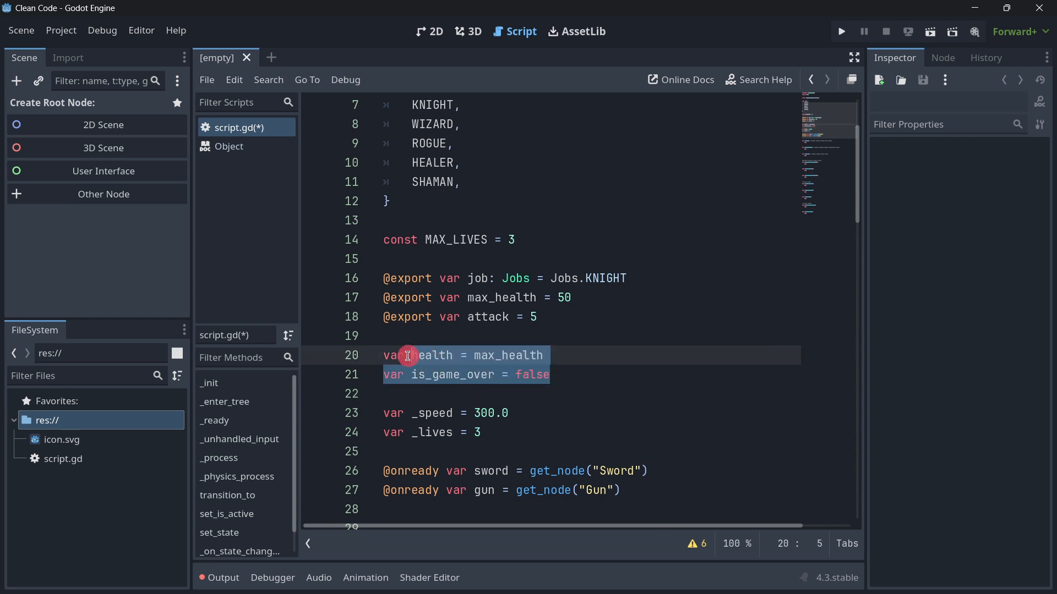
left_click(550, 375)
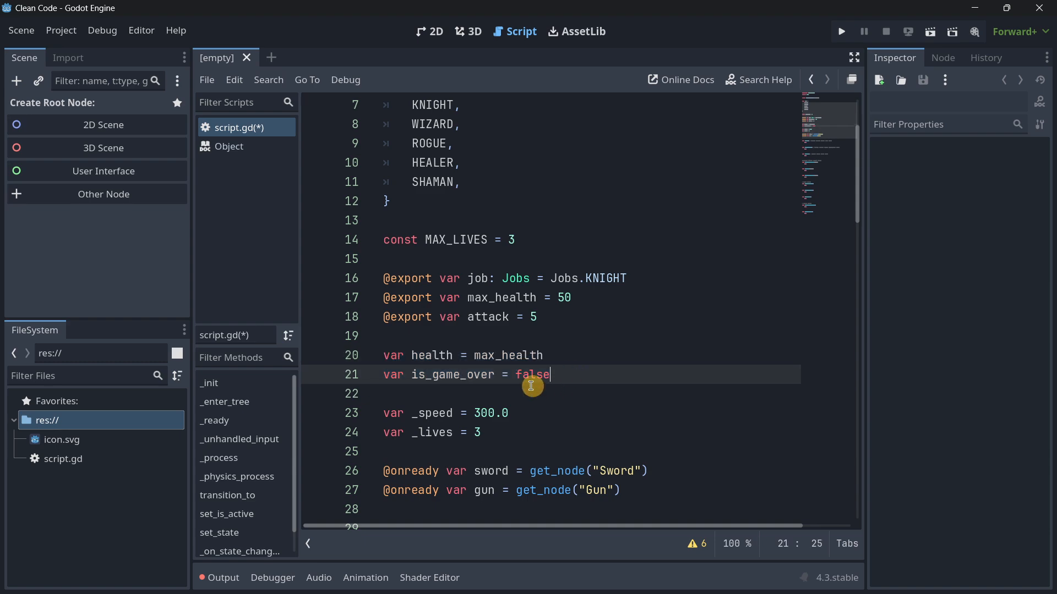
double_click(431, 356)
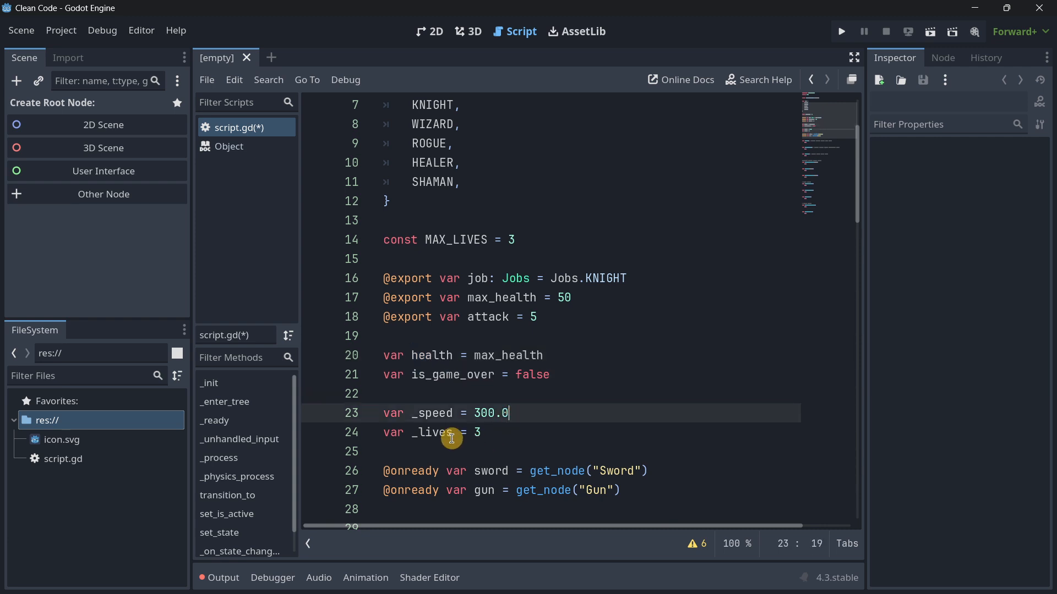
double_click(432, 432)
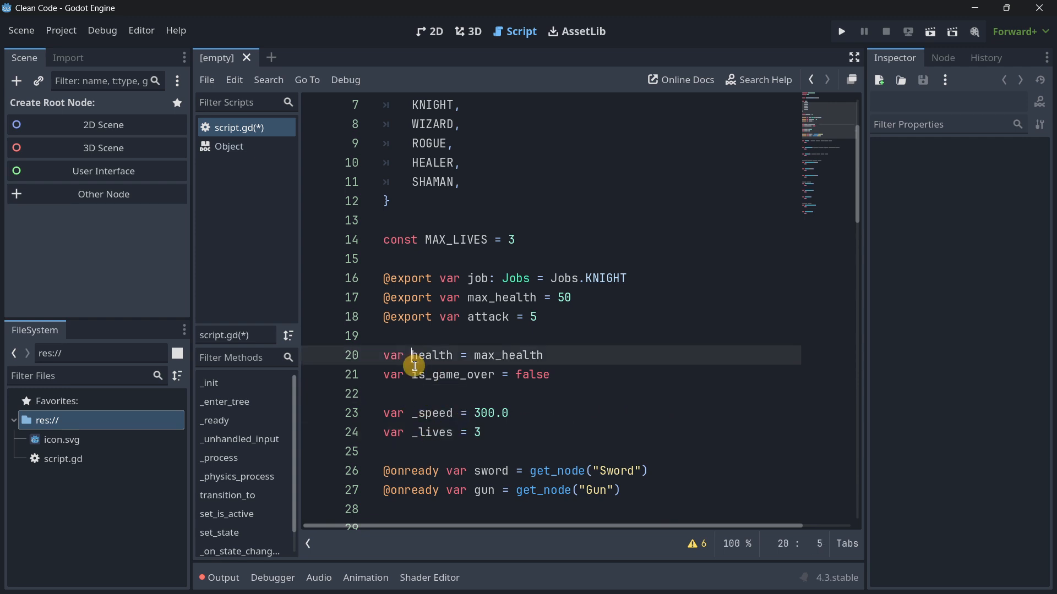
left_click(536, 445)
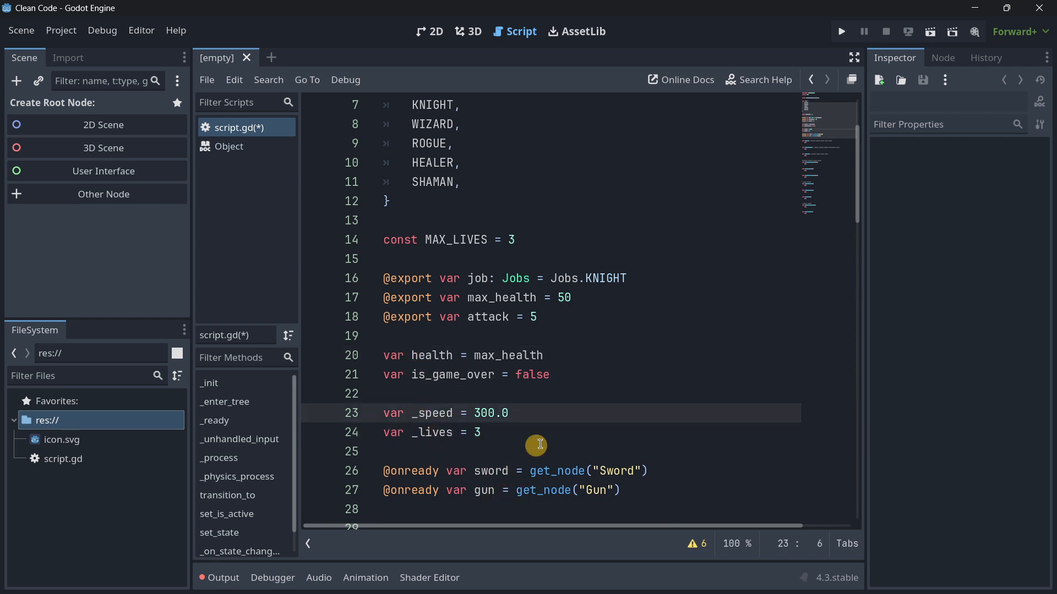
scroll("down", 3)
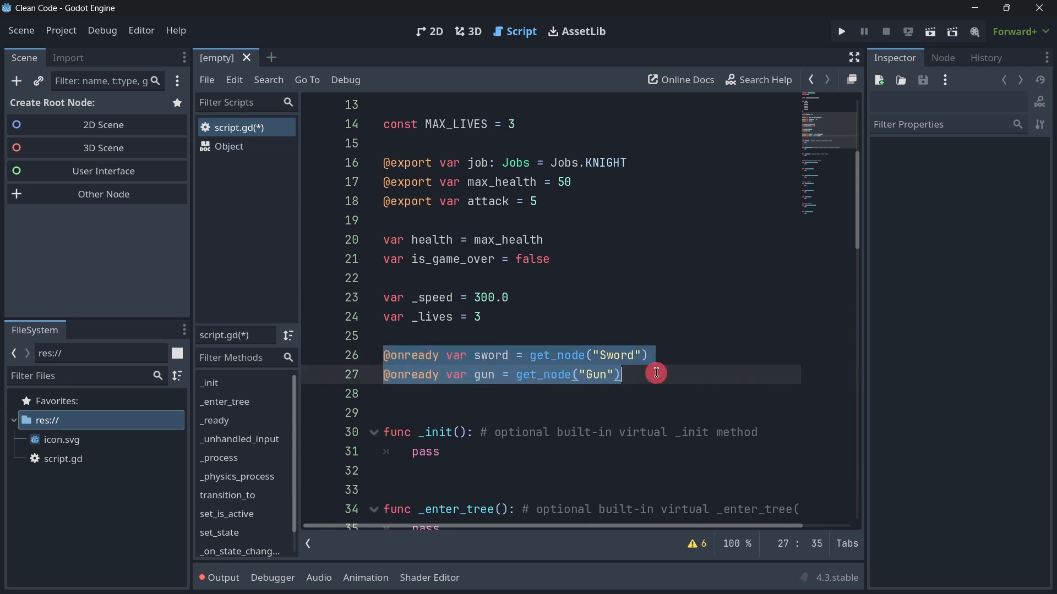
left_click(430, 359)
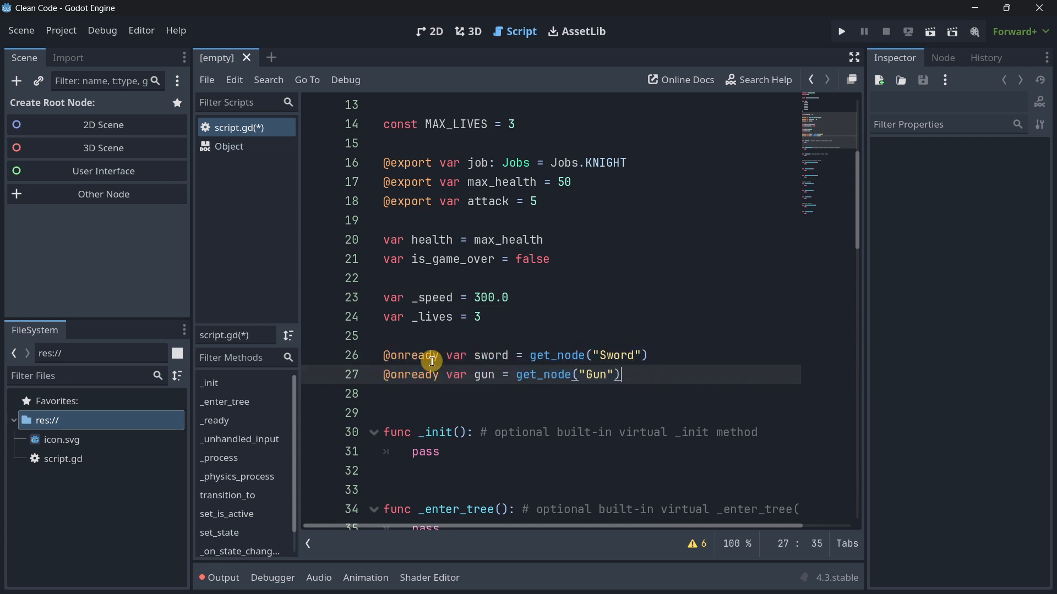
left_click_drag(383, 297, 481, 317)
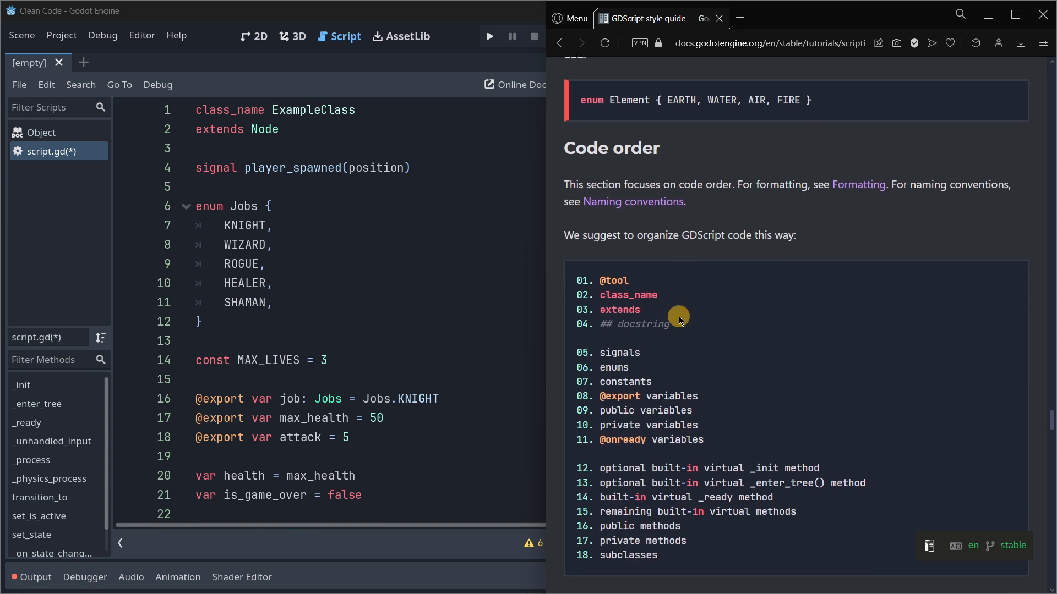
scroll("down", 3)
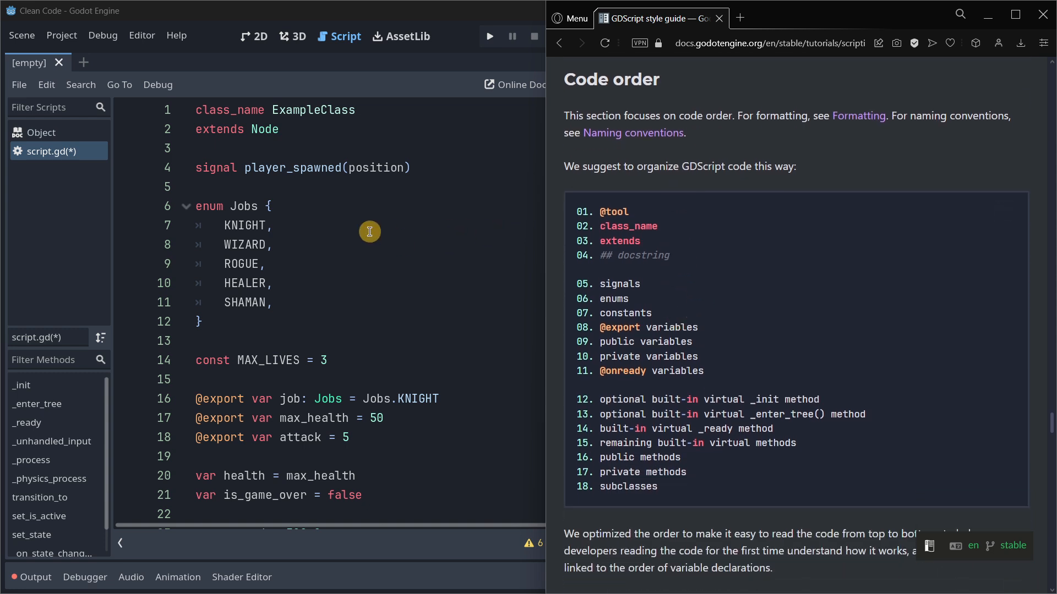
mouse_move(588, 235)
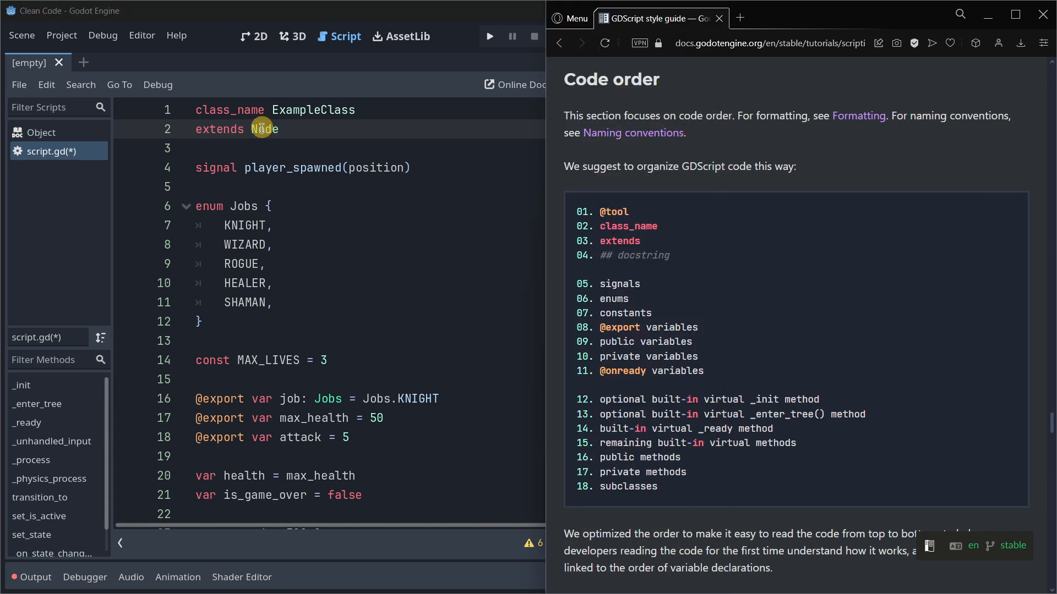
mouse_move(624, 284)
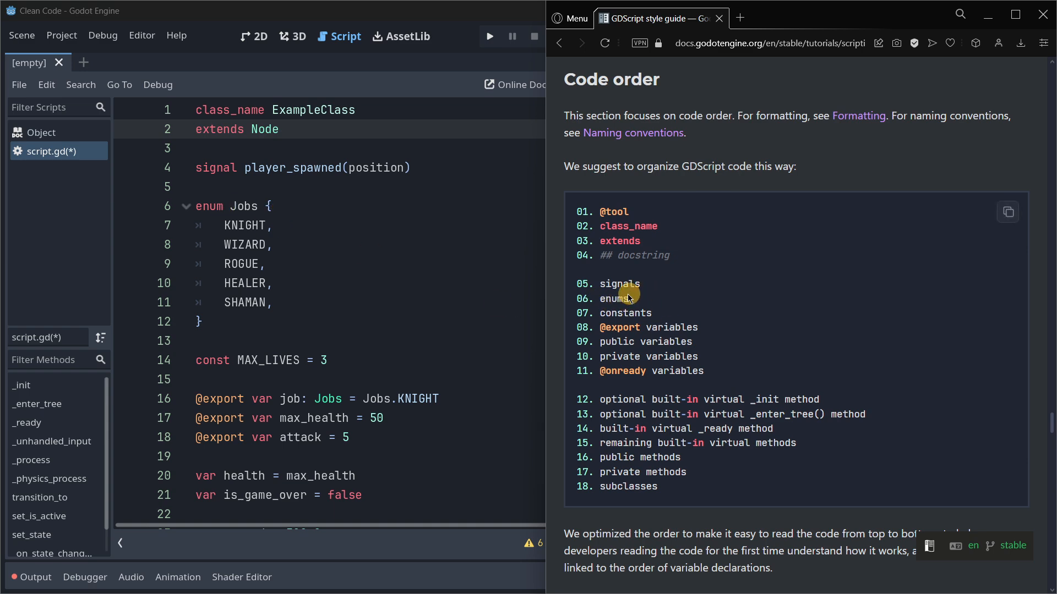
scroll("down", 3)
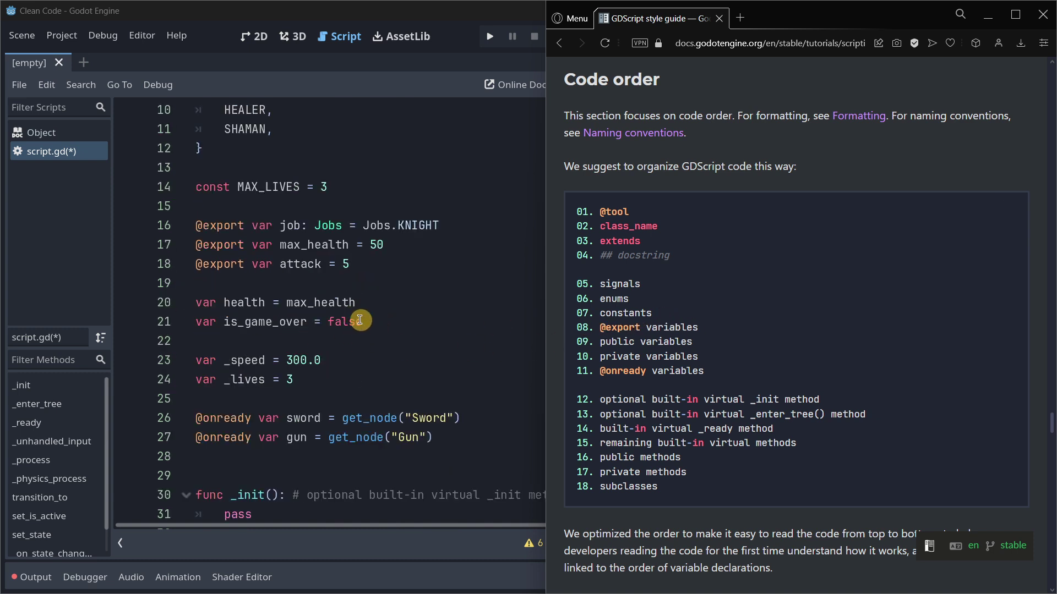
mouse_move(635, 339)
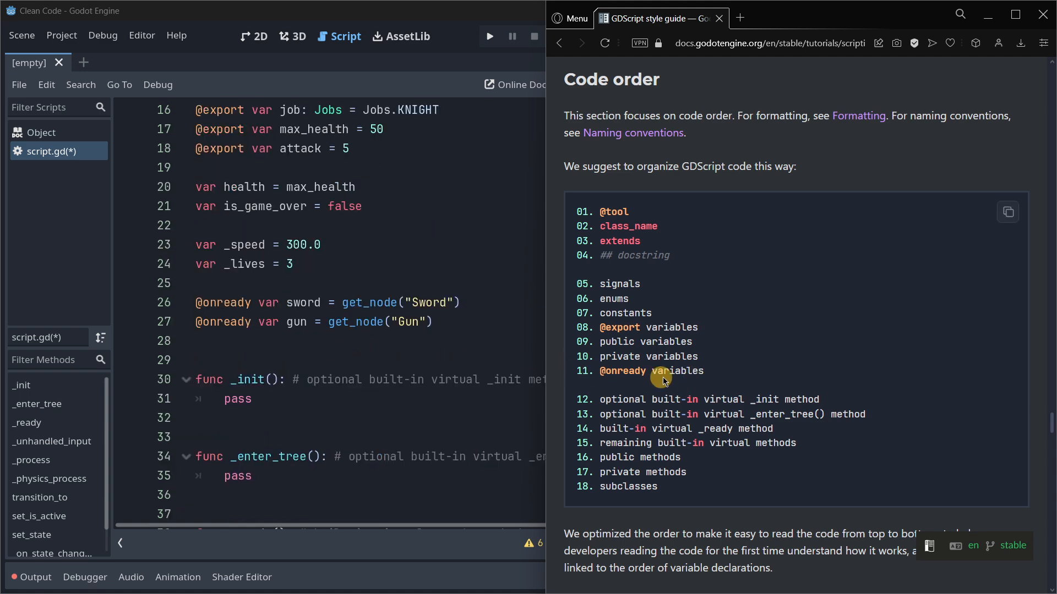
scroll("down", 3)
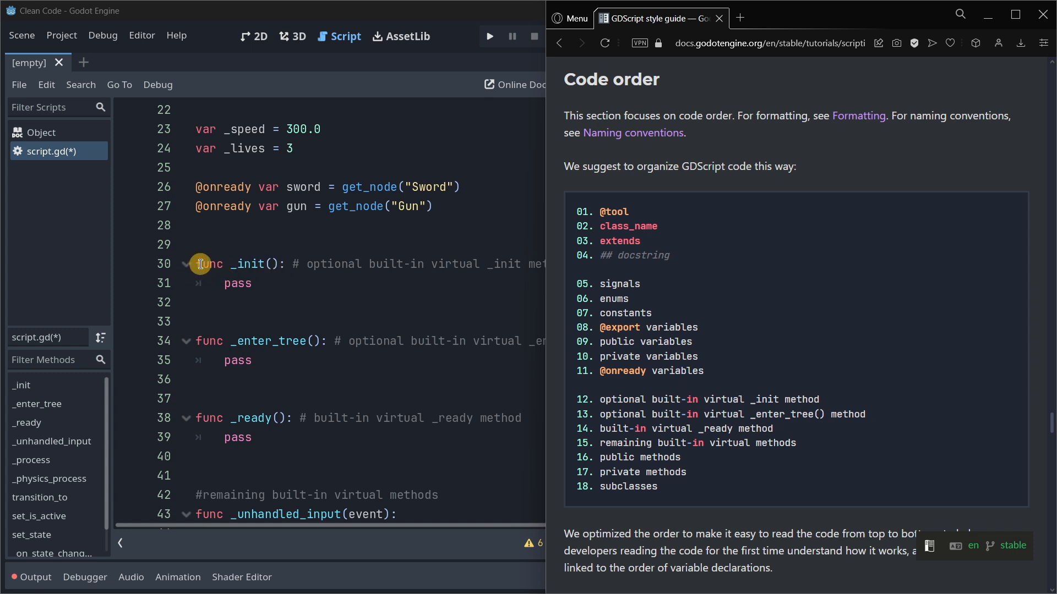
mouse_move(264, 320)
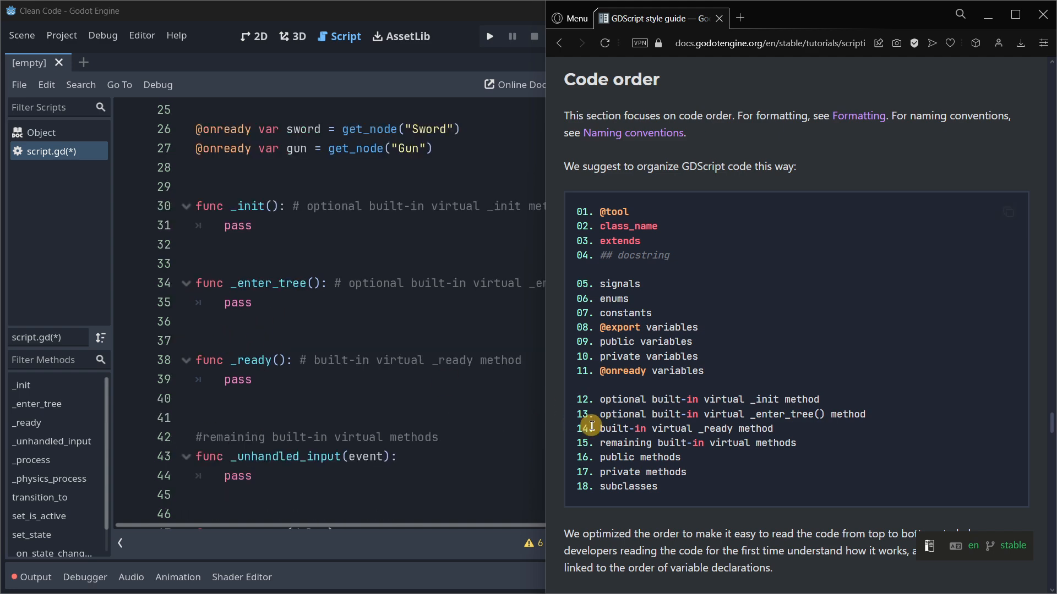
mouse_move(748, 423)
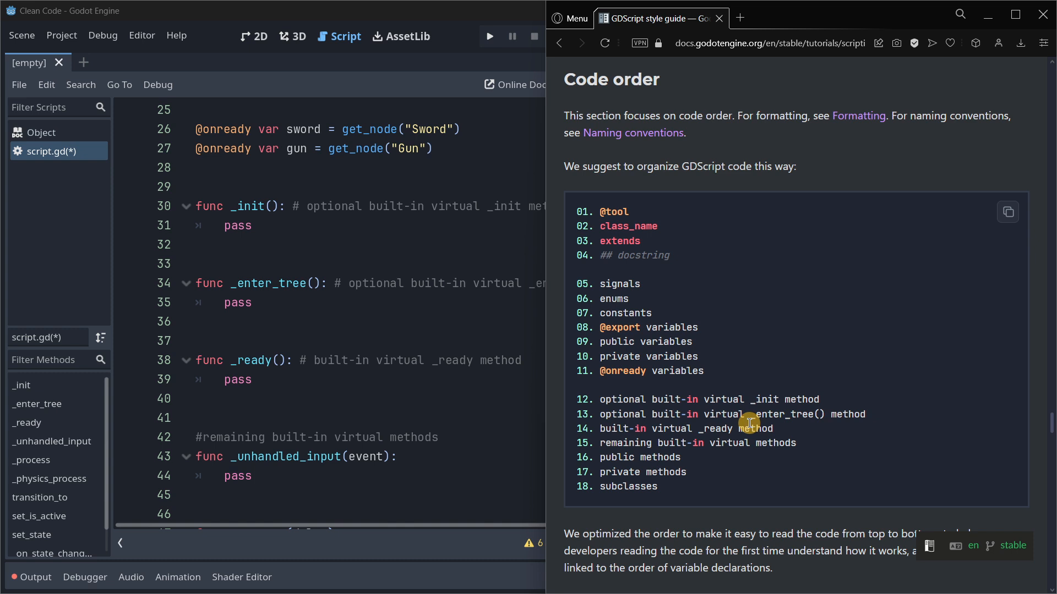
scroll("down", 3)
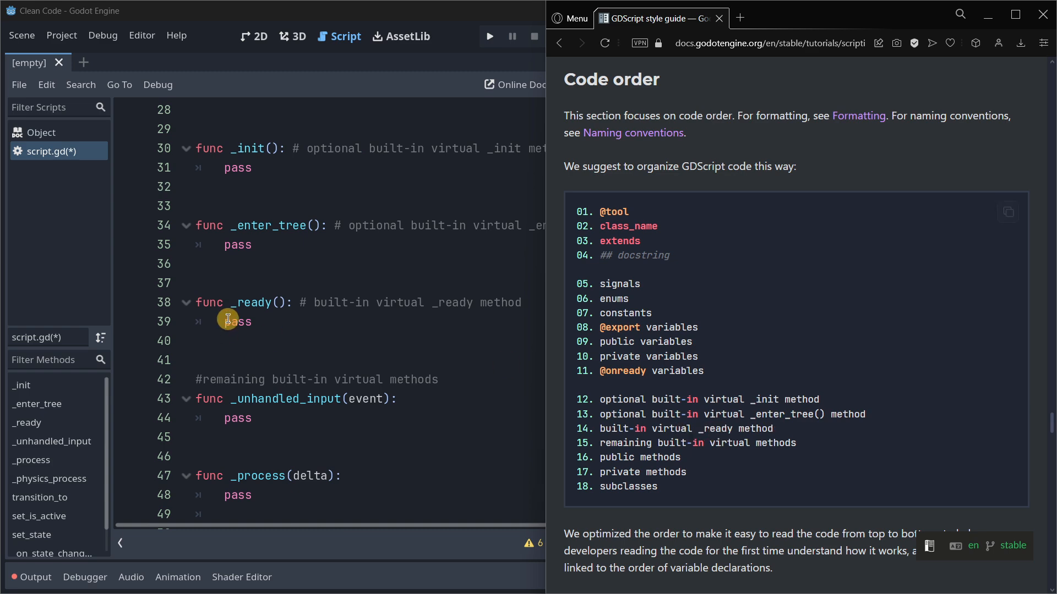
mouse_move(732, 460)
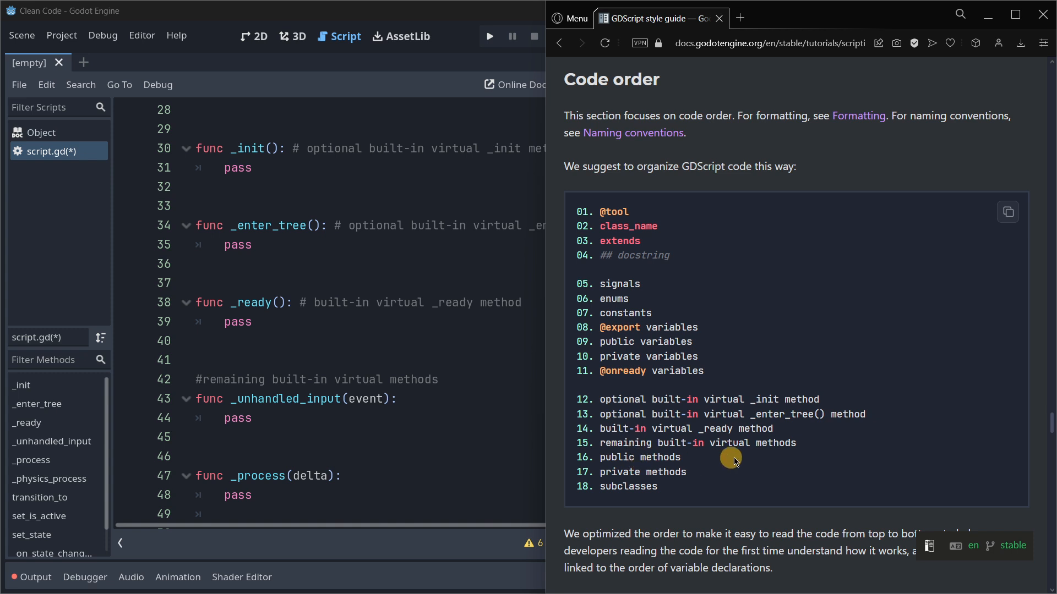
mouse_move(354, 424)
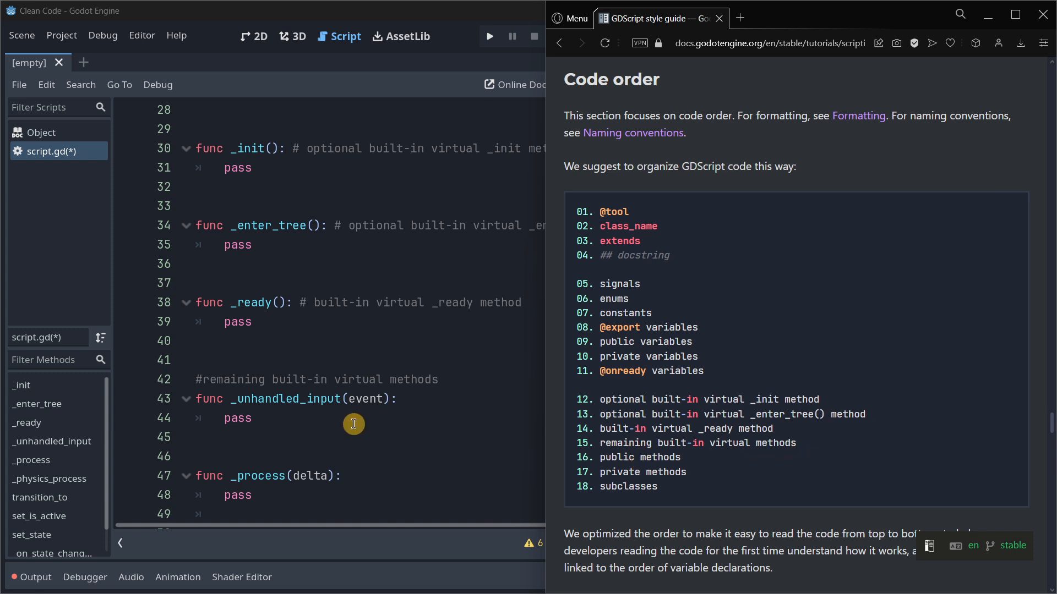
scroll("down", 3)
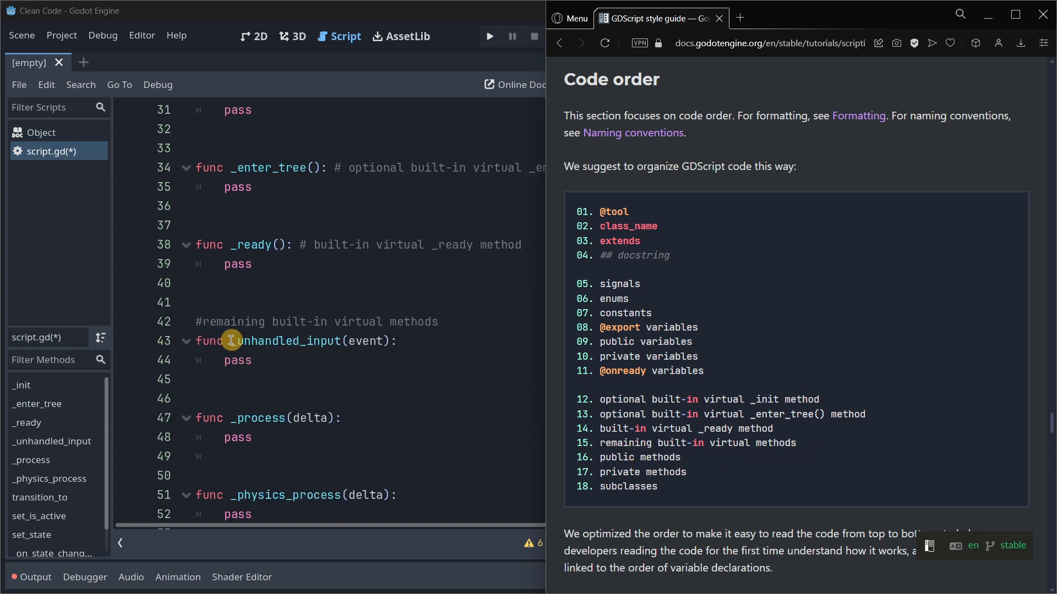
scroll("down", 3)
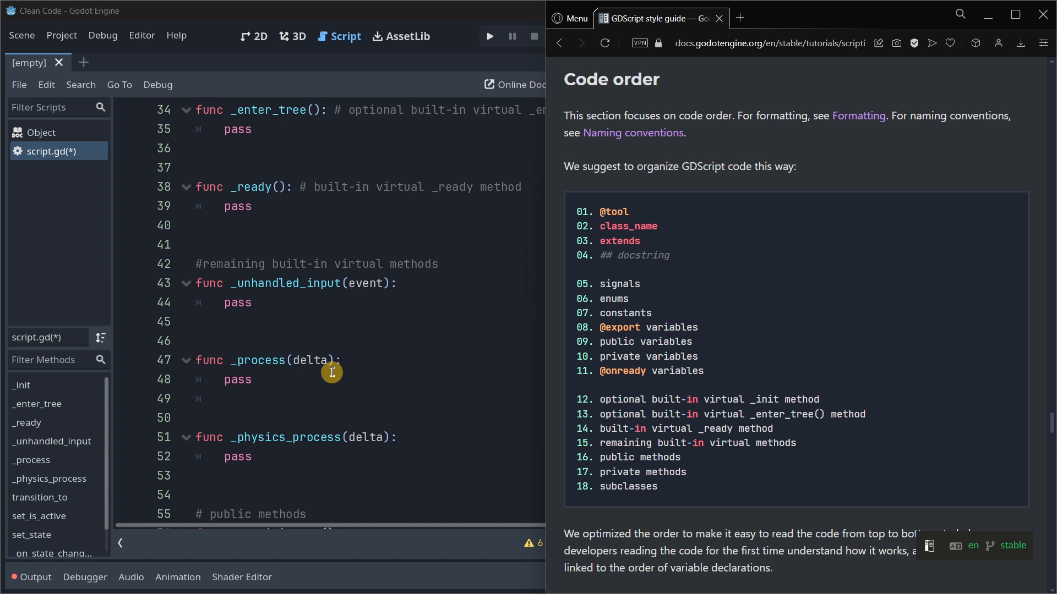
mouse_move(244, 276)
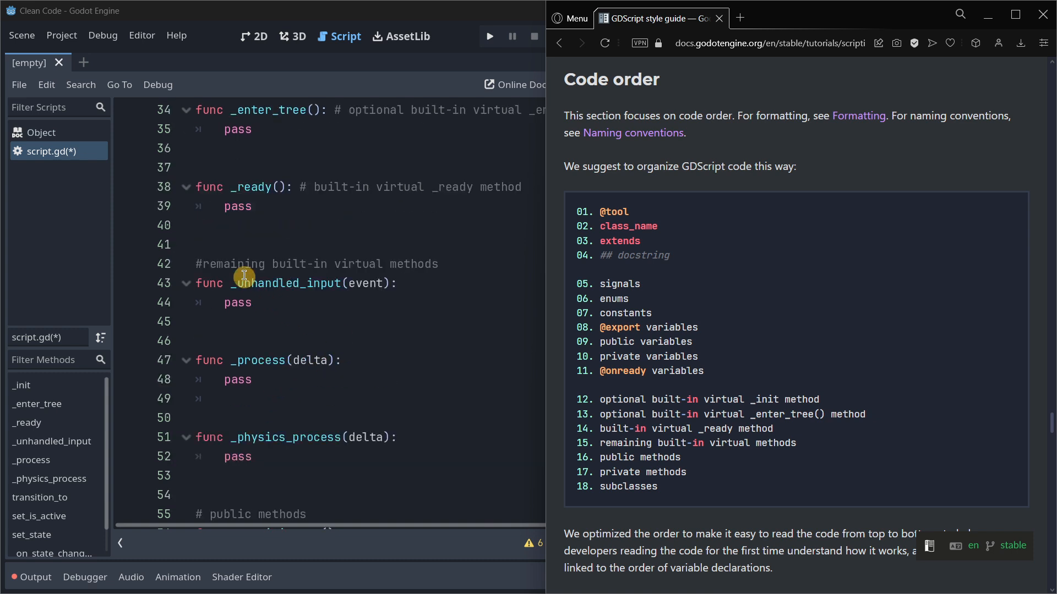
mouse_move(266, 353)
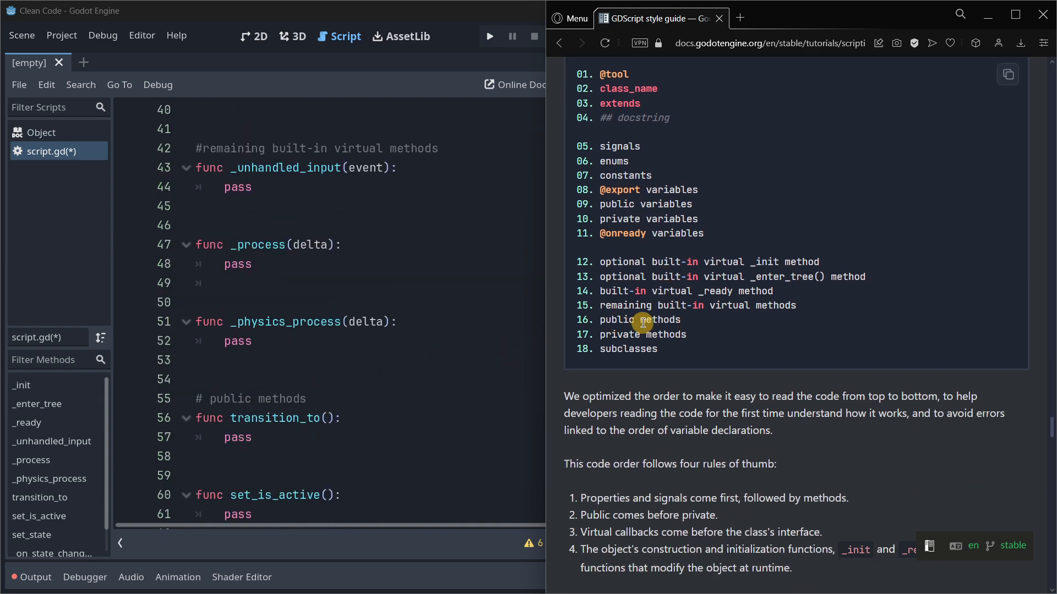
mouse_move(315, 338)
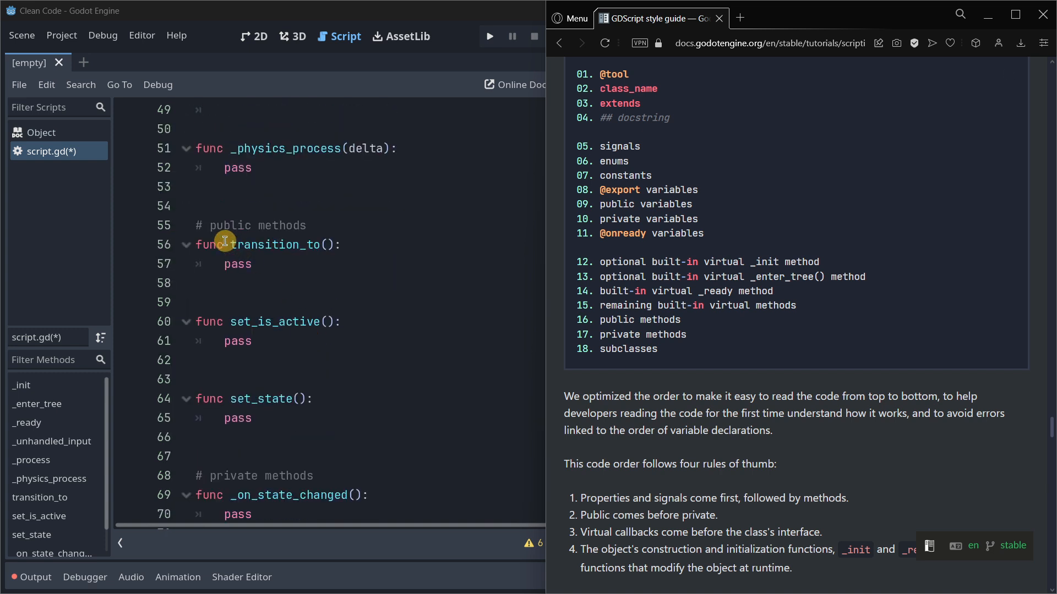
mouse_move(229, 415)
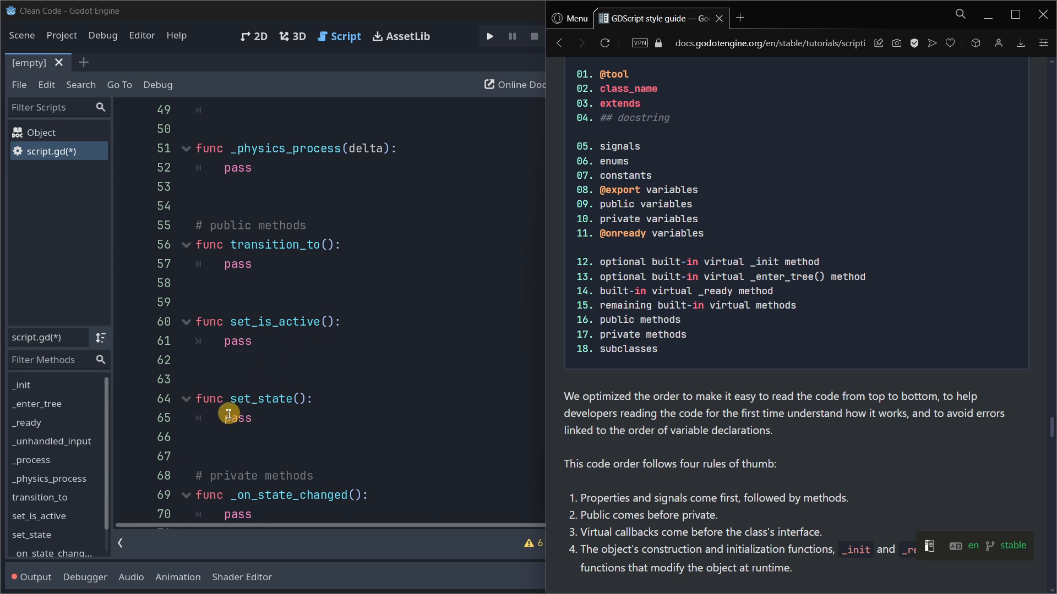
mouse_move(237, 324)
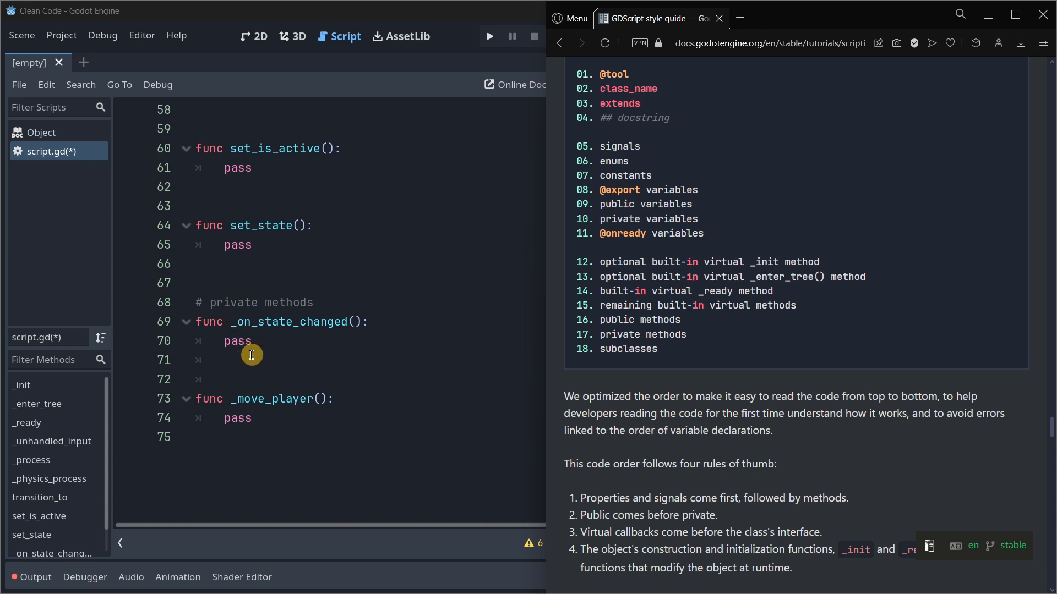
mouse_move(227, 398)
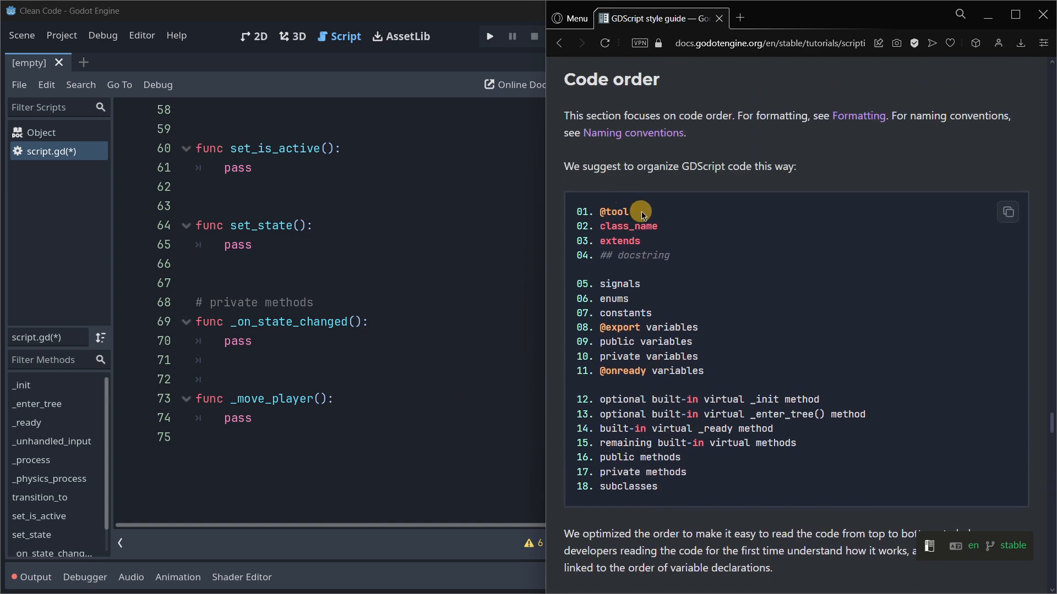
double_click(627, 486)
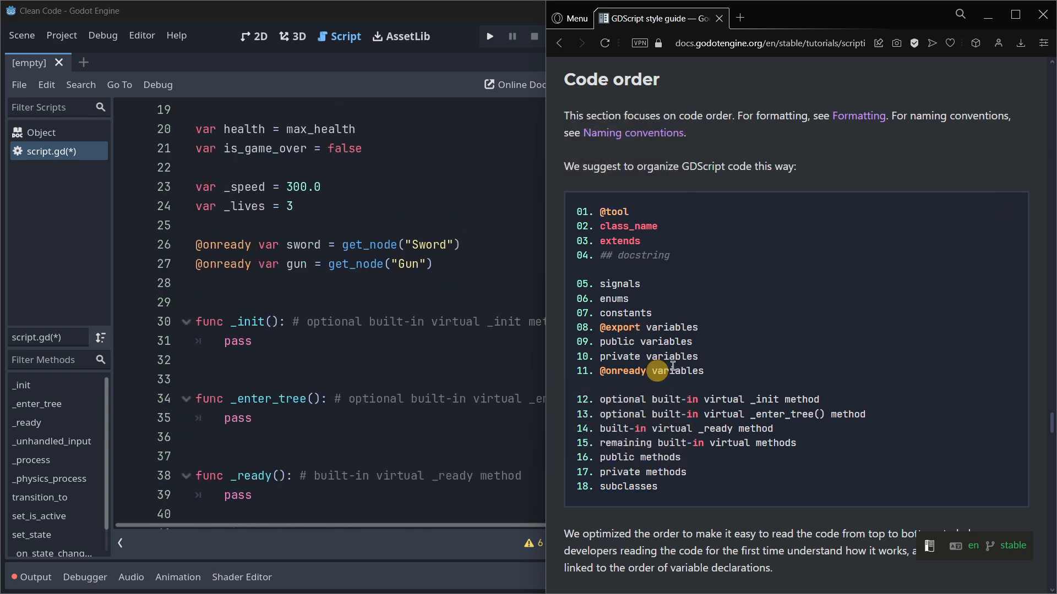
scroll("down", 3)
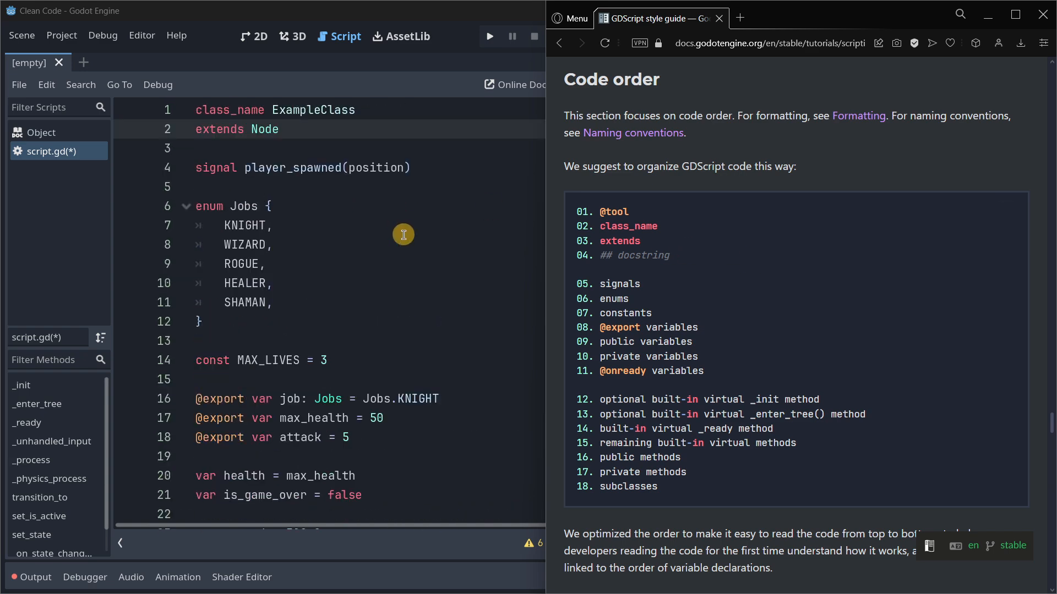
mouse_move(342, 238)
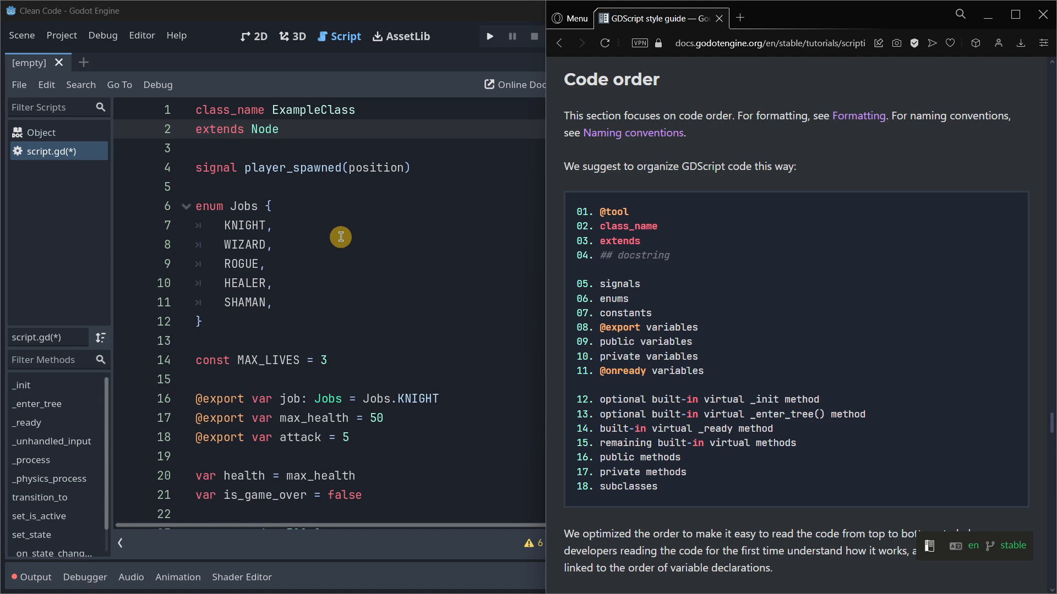